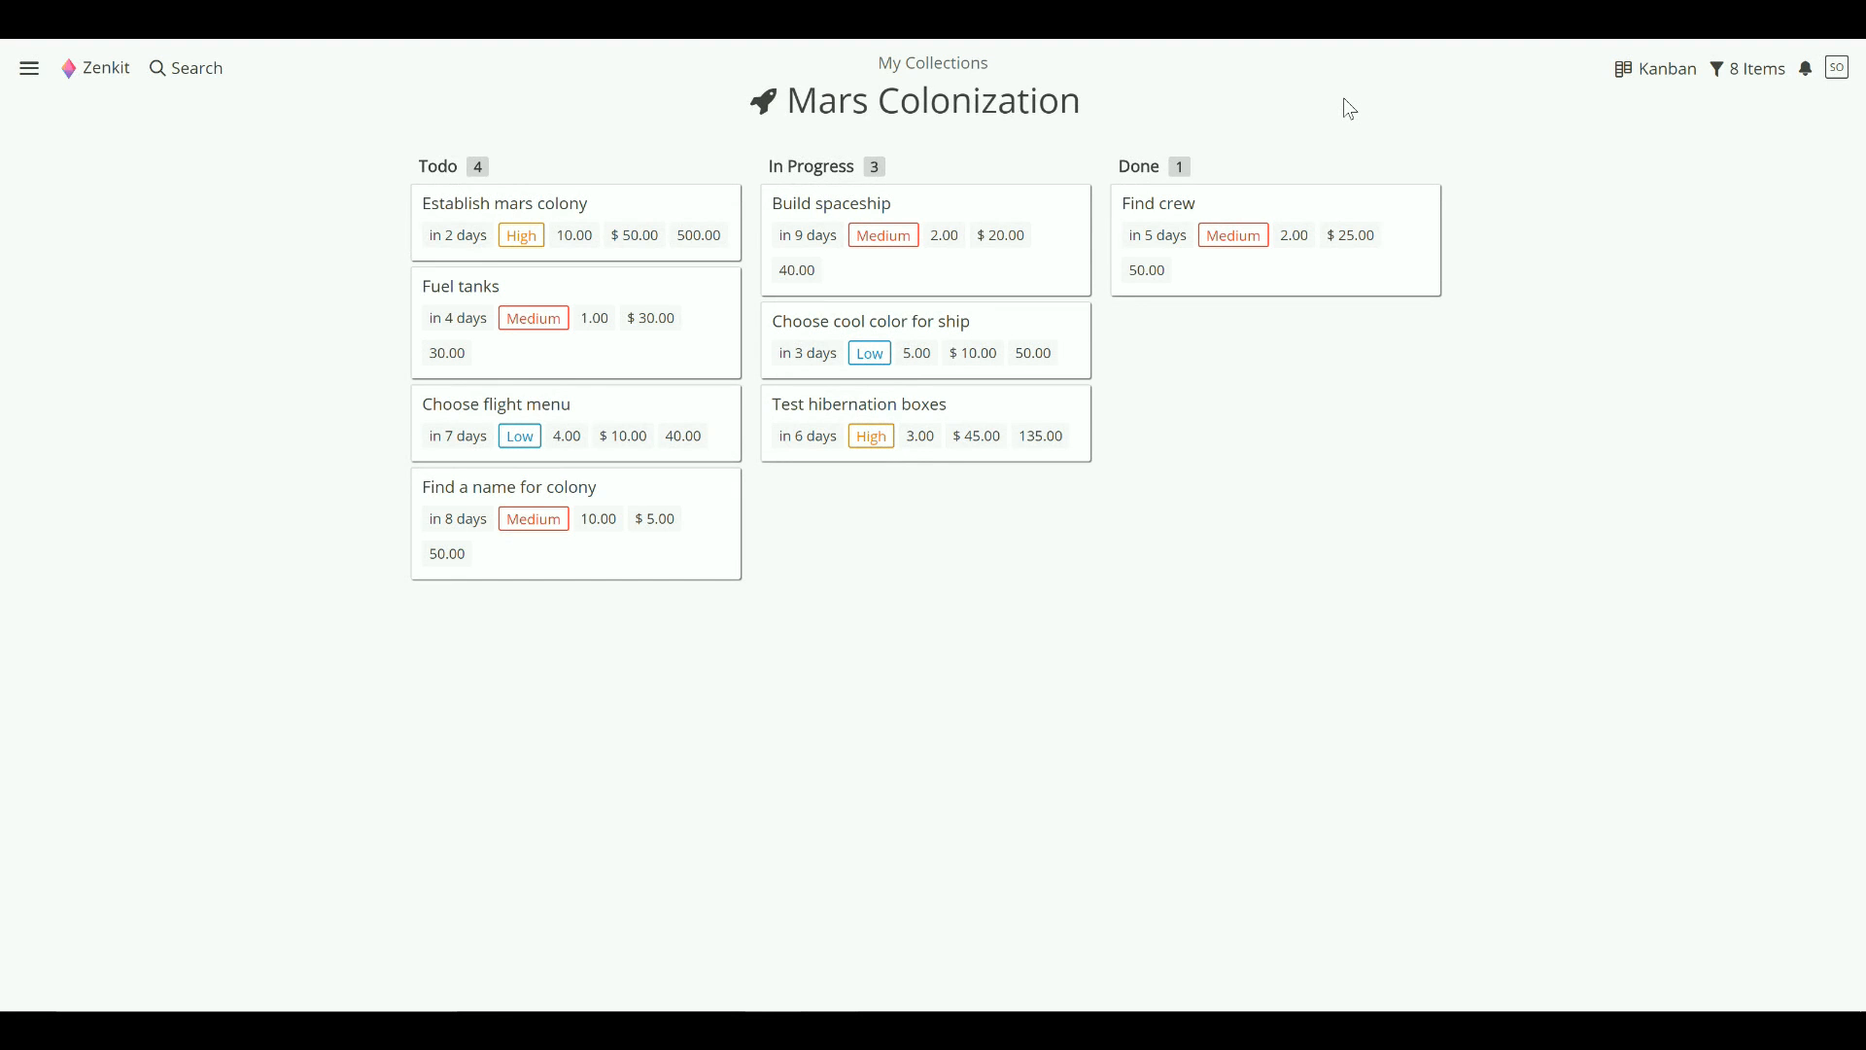
pyautogui.moveTo(939, 110)
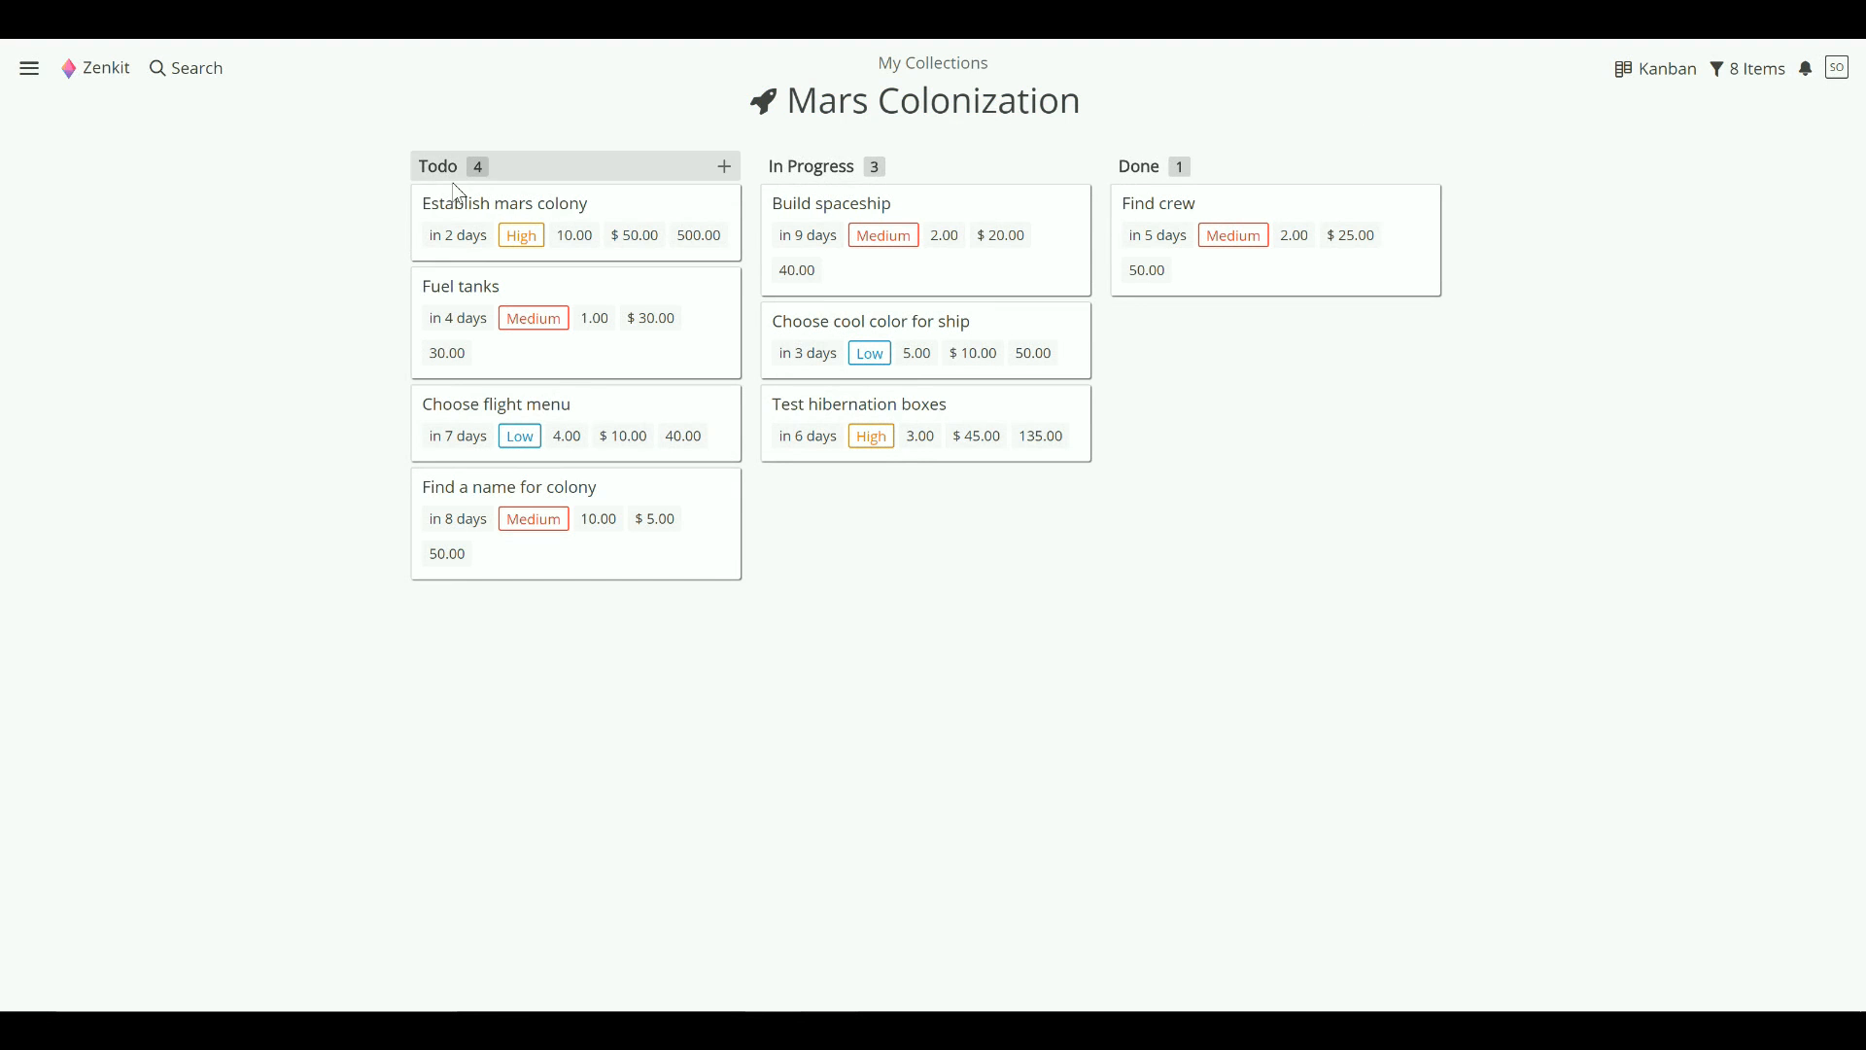
pyautogui.moveTo(1117, 170)
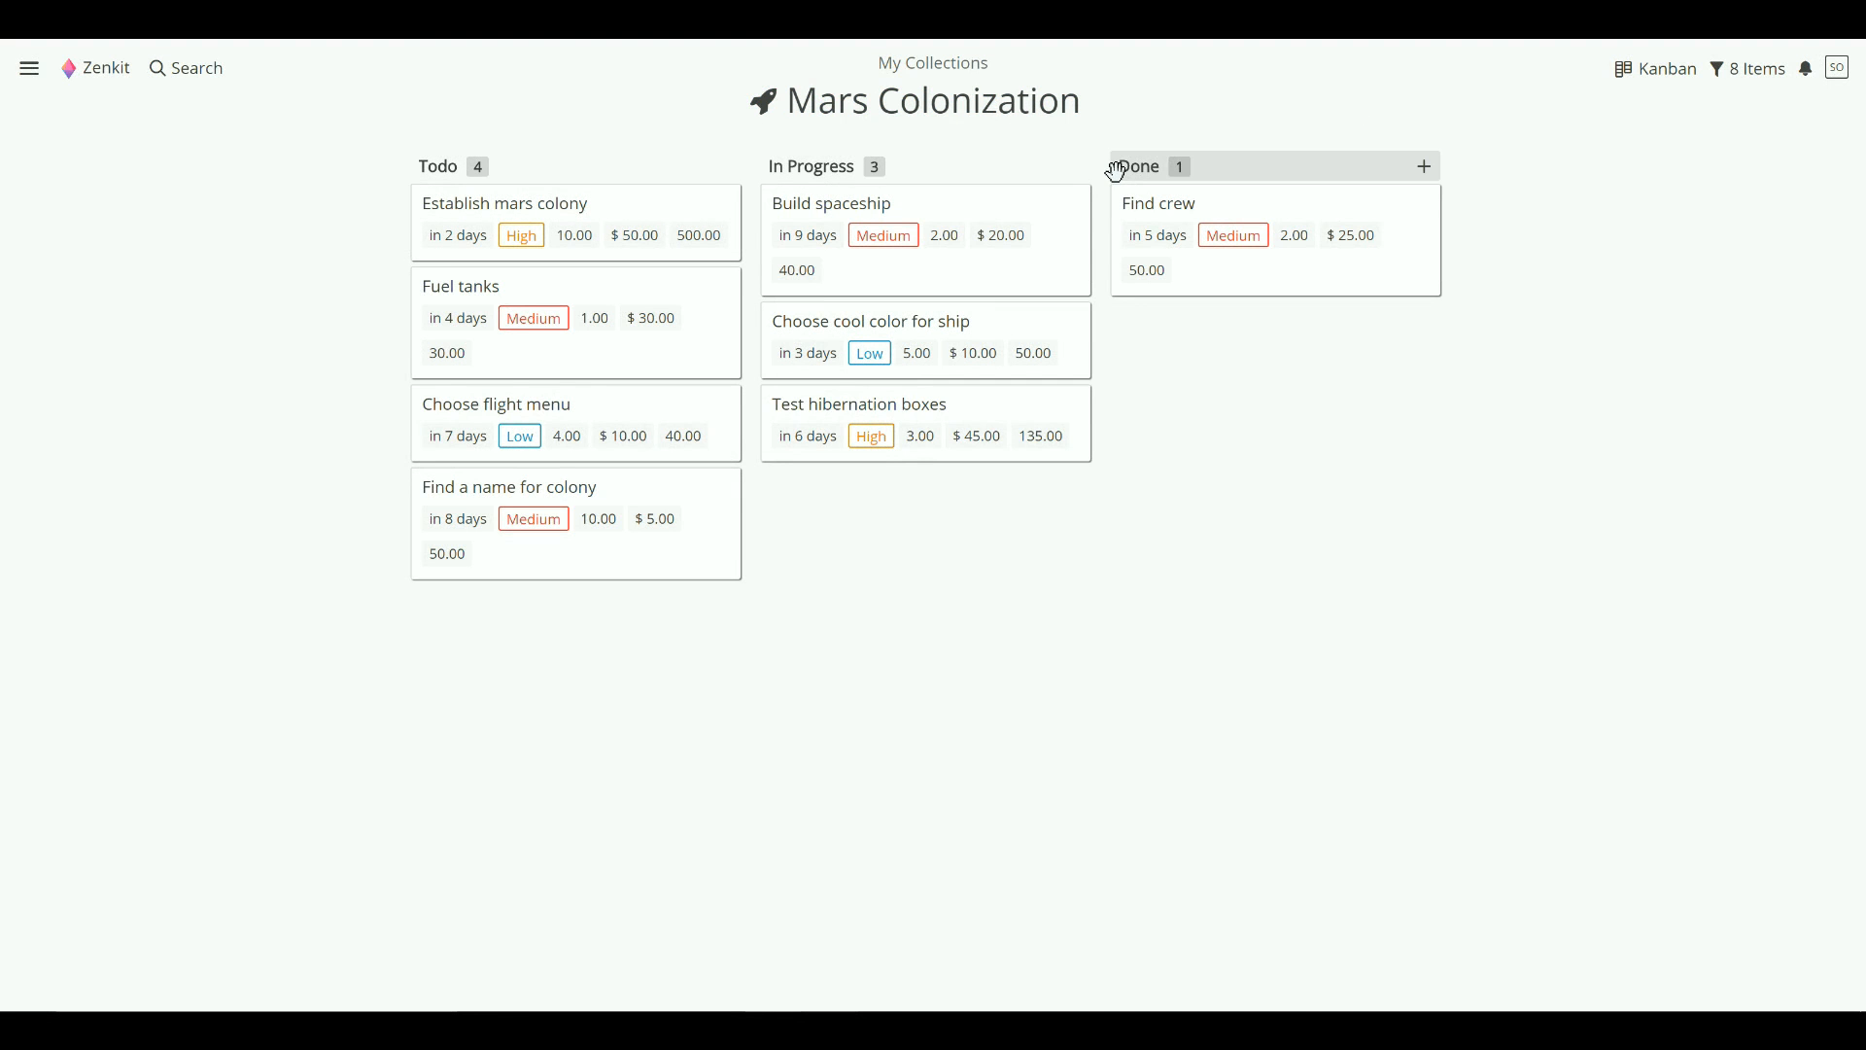
pyautogui.moveTo(1178, 128)
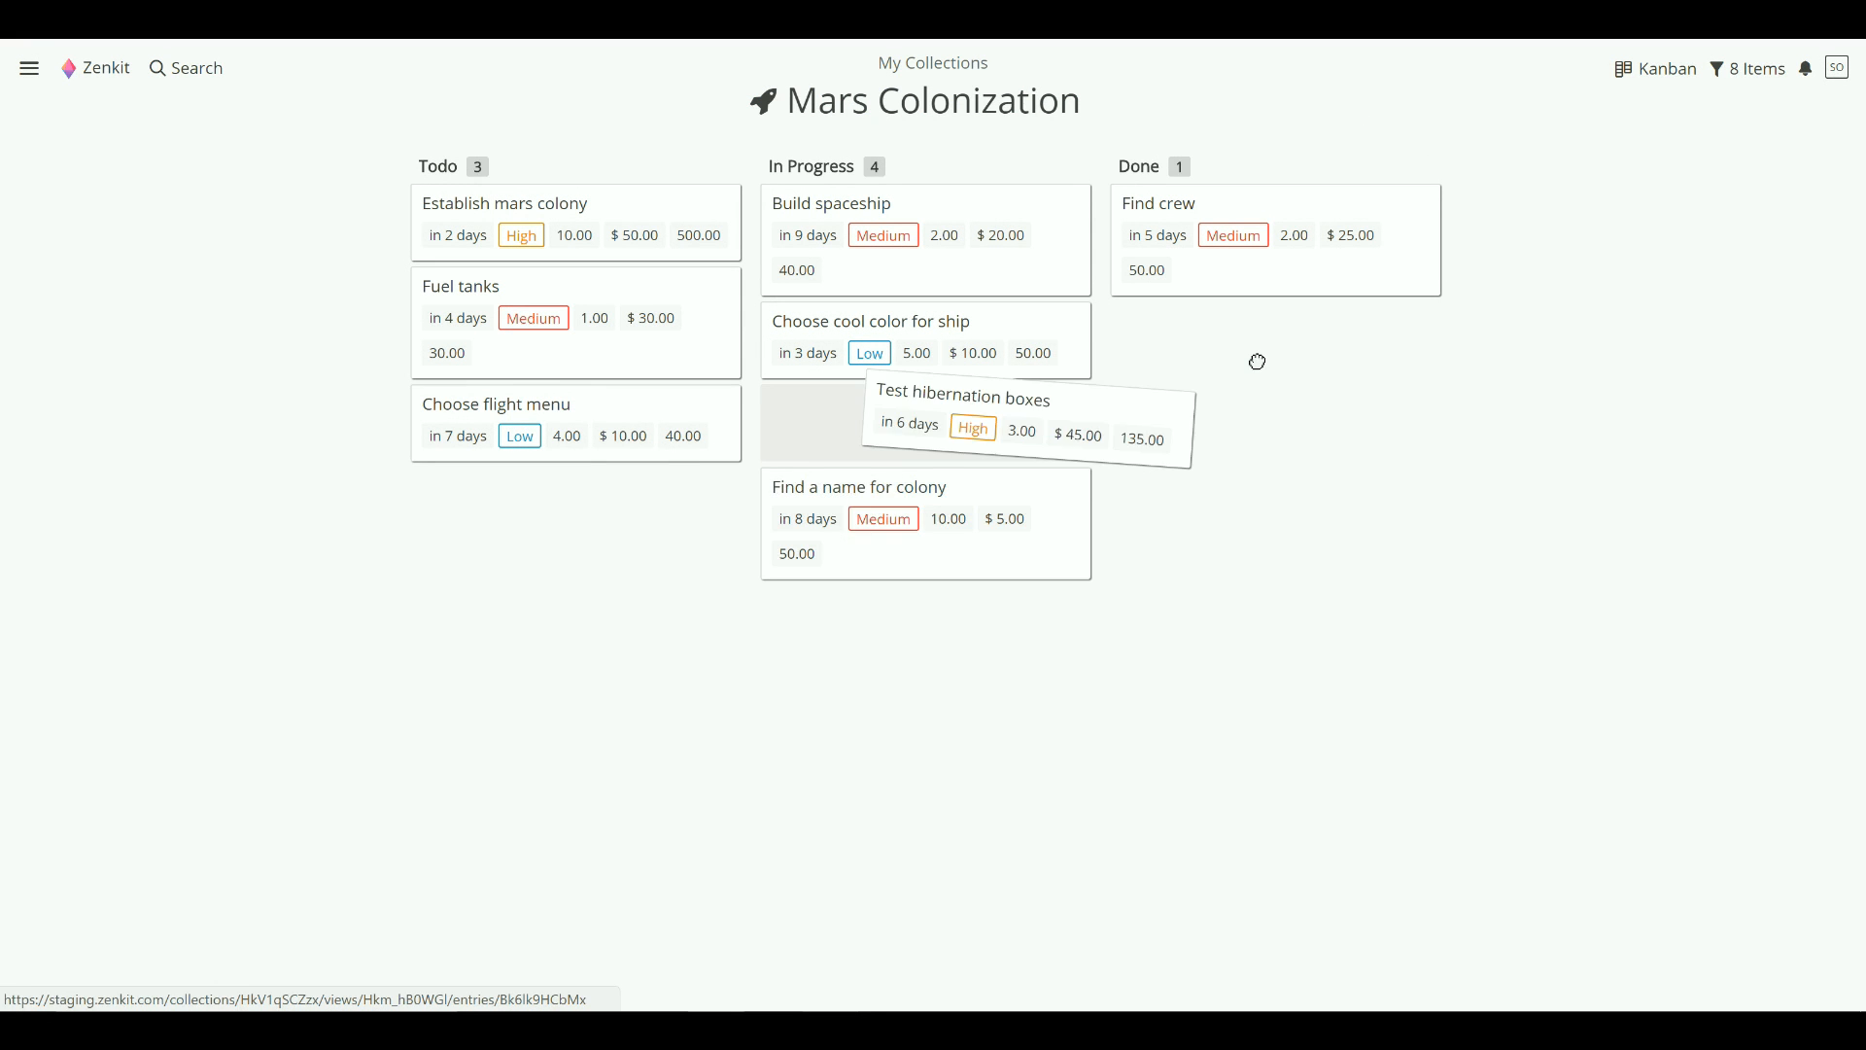
# - Move 'Test hibernation boxes' into the Done list
pyautogui.moveTo(964, 417); pyautogui.dragTo(1274, 339)
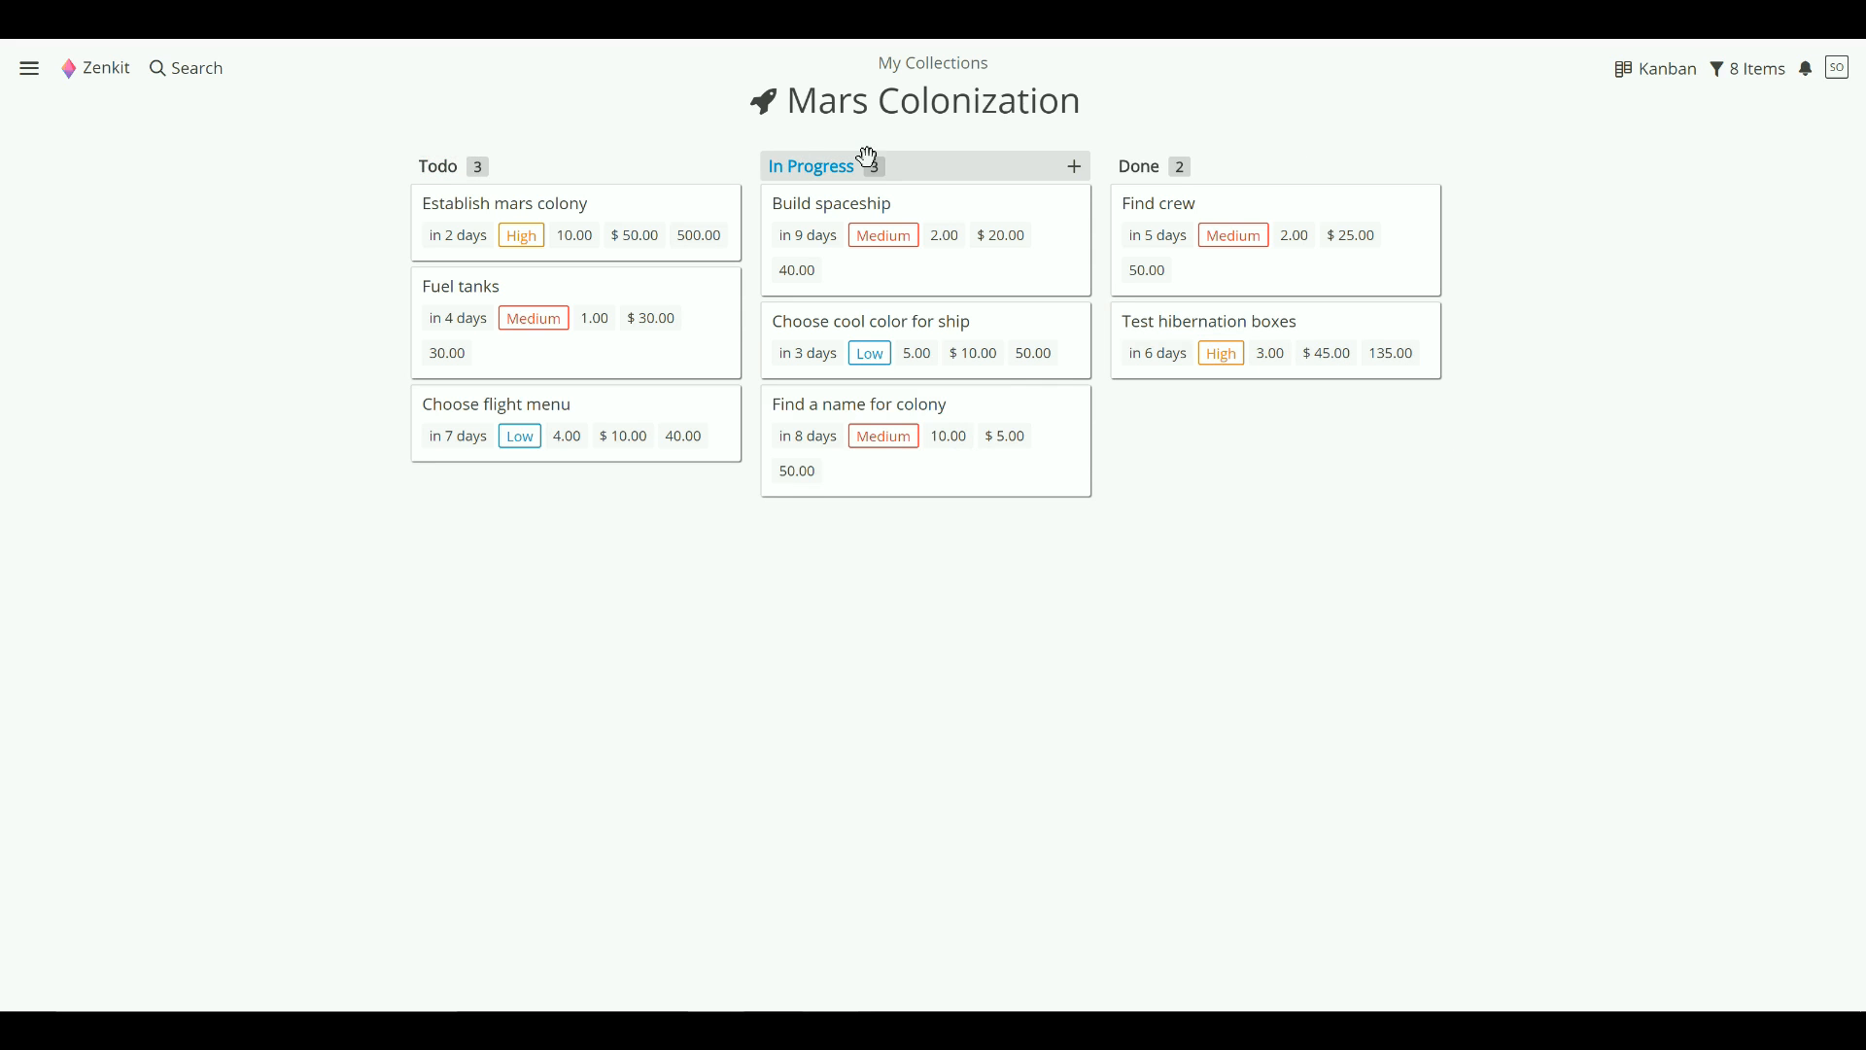
pyautogui.moveTo(1124, 158)
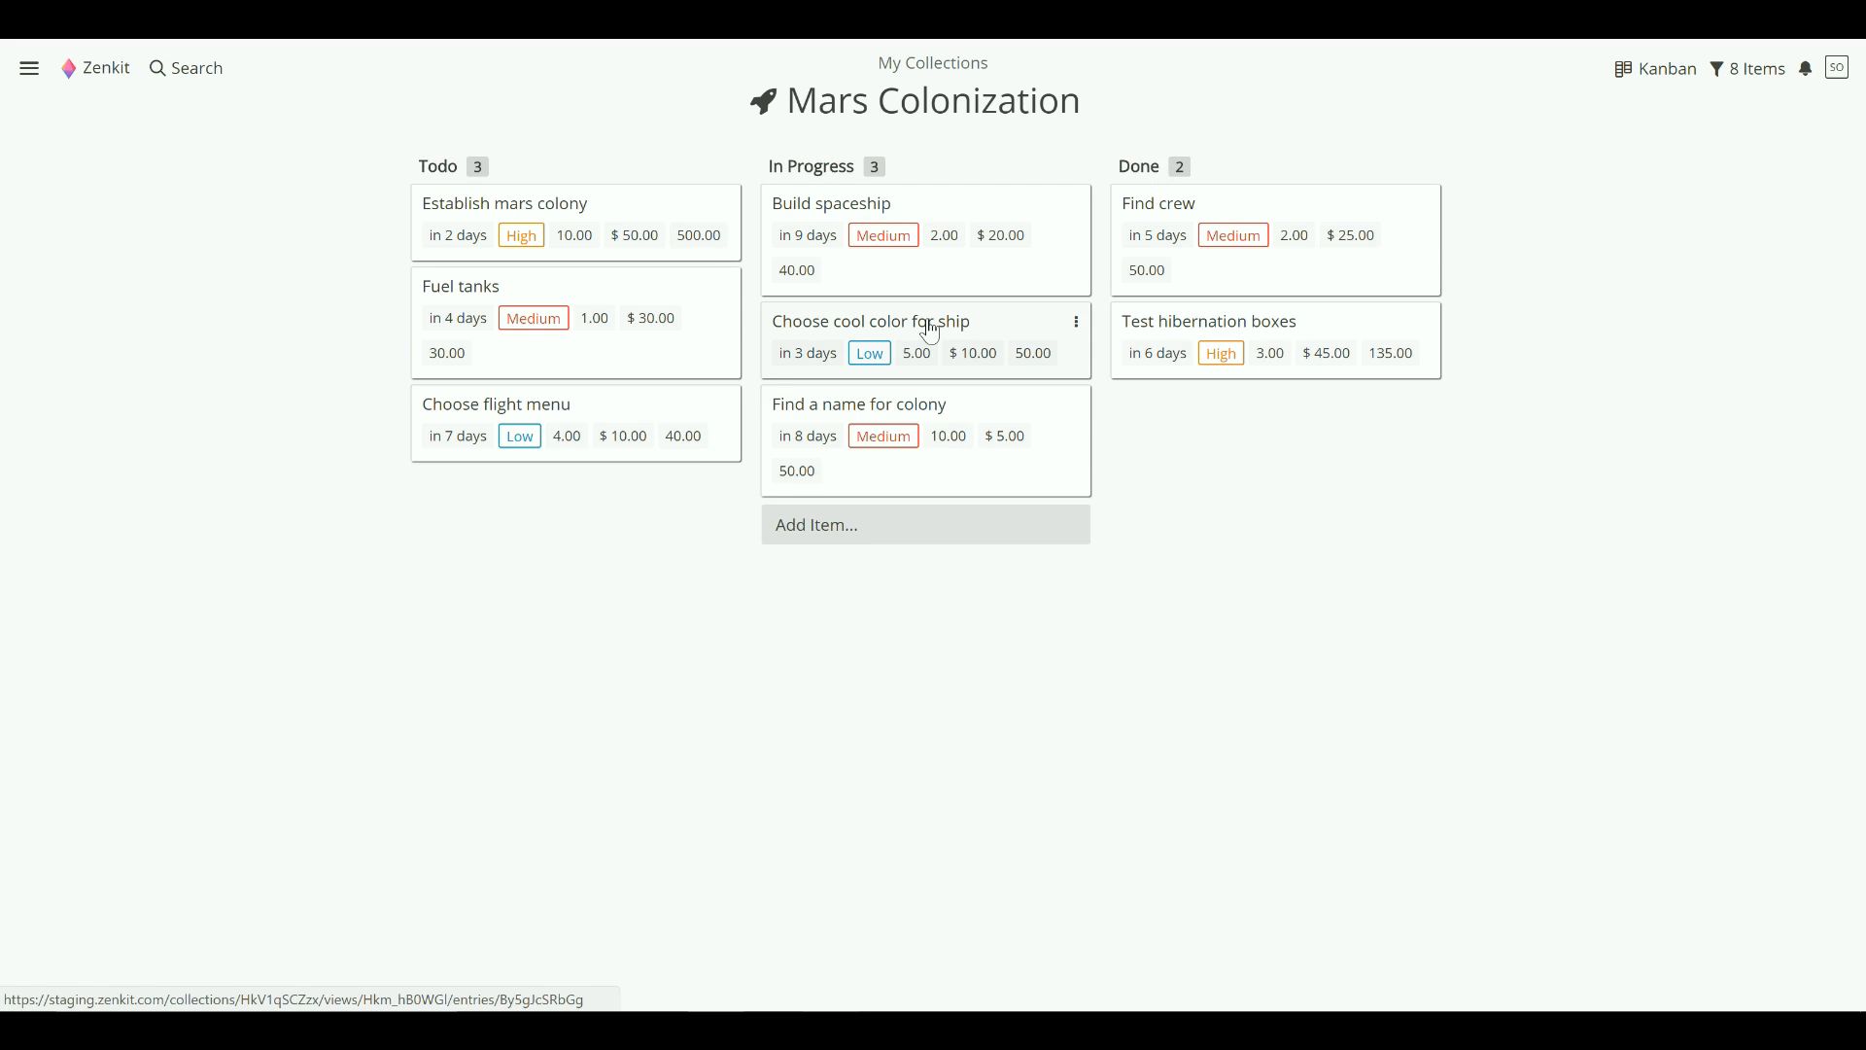
pyautogui.moveTo(916, 350)
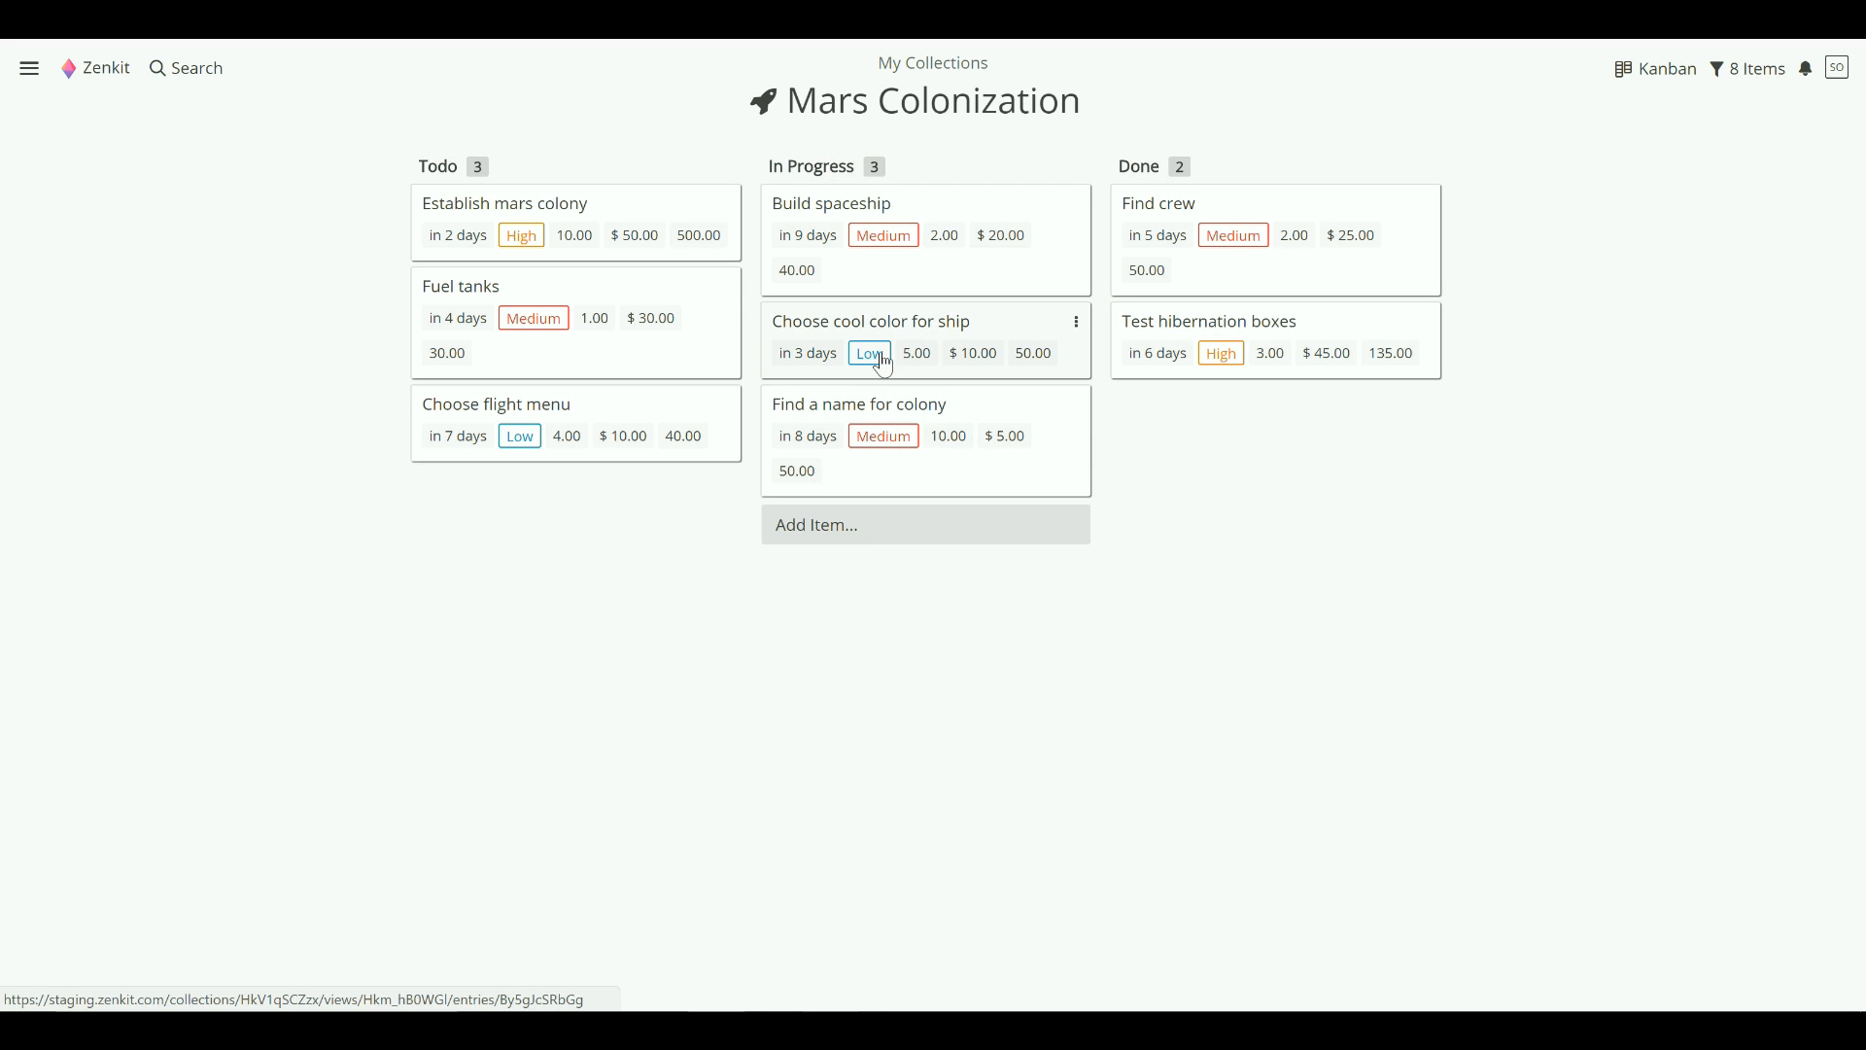
pyautogui.moveTo(870, 354)
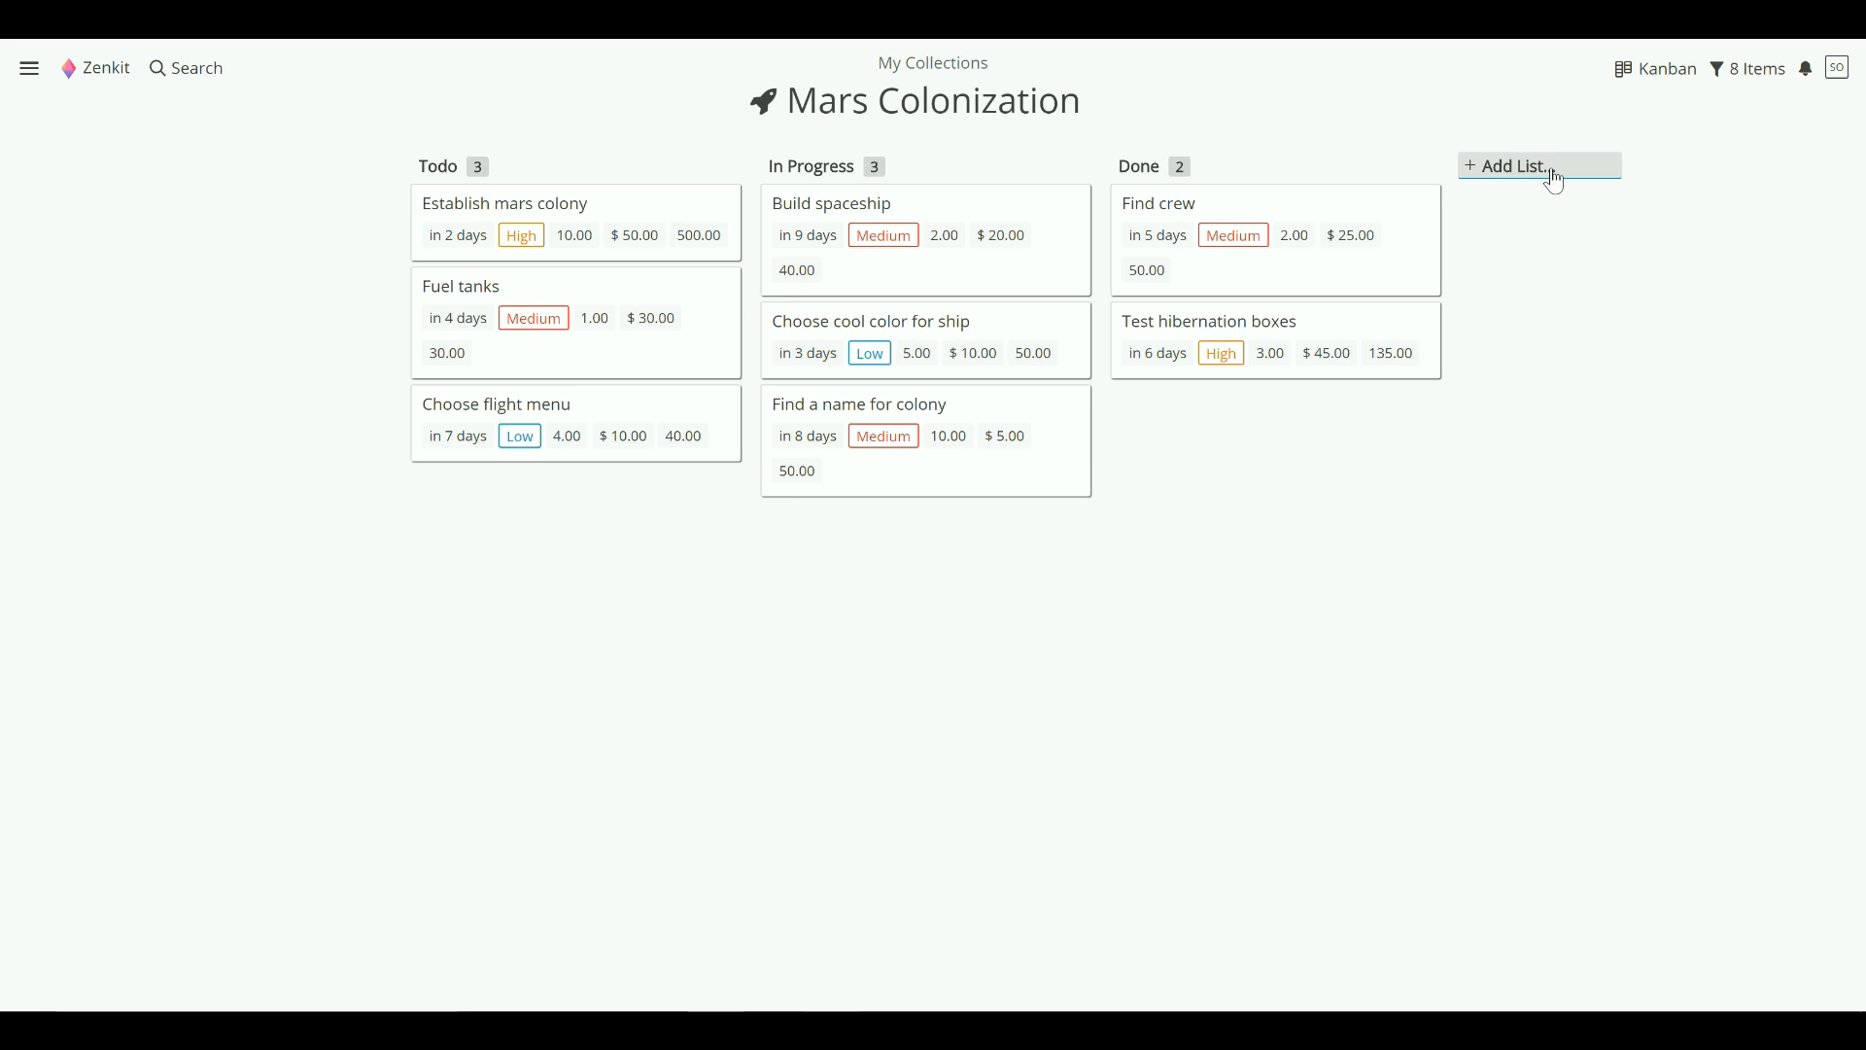
# - Name the new list 'To Verify'
pyautogui.write('To Verify')
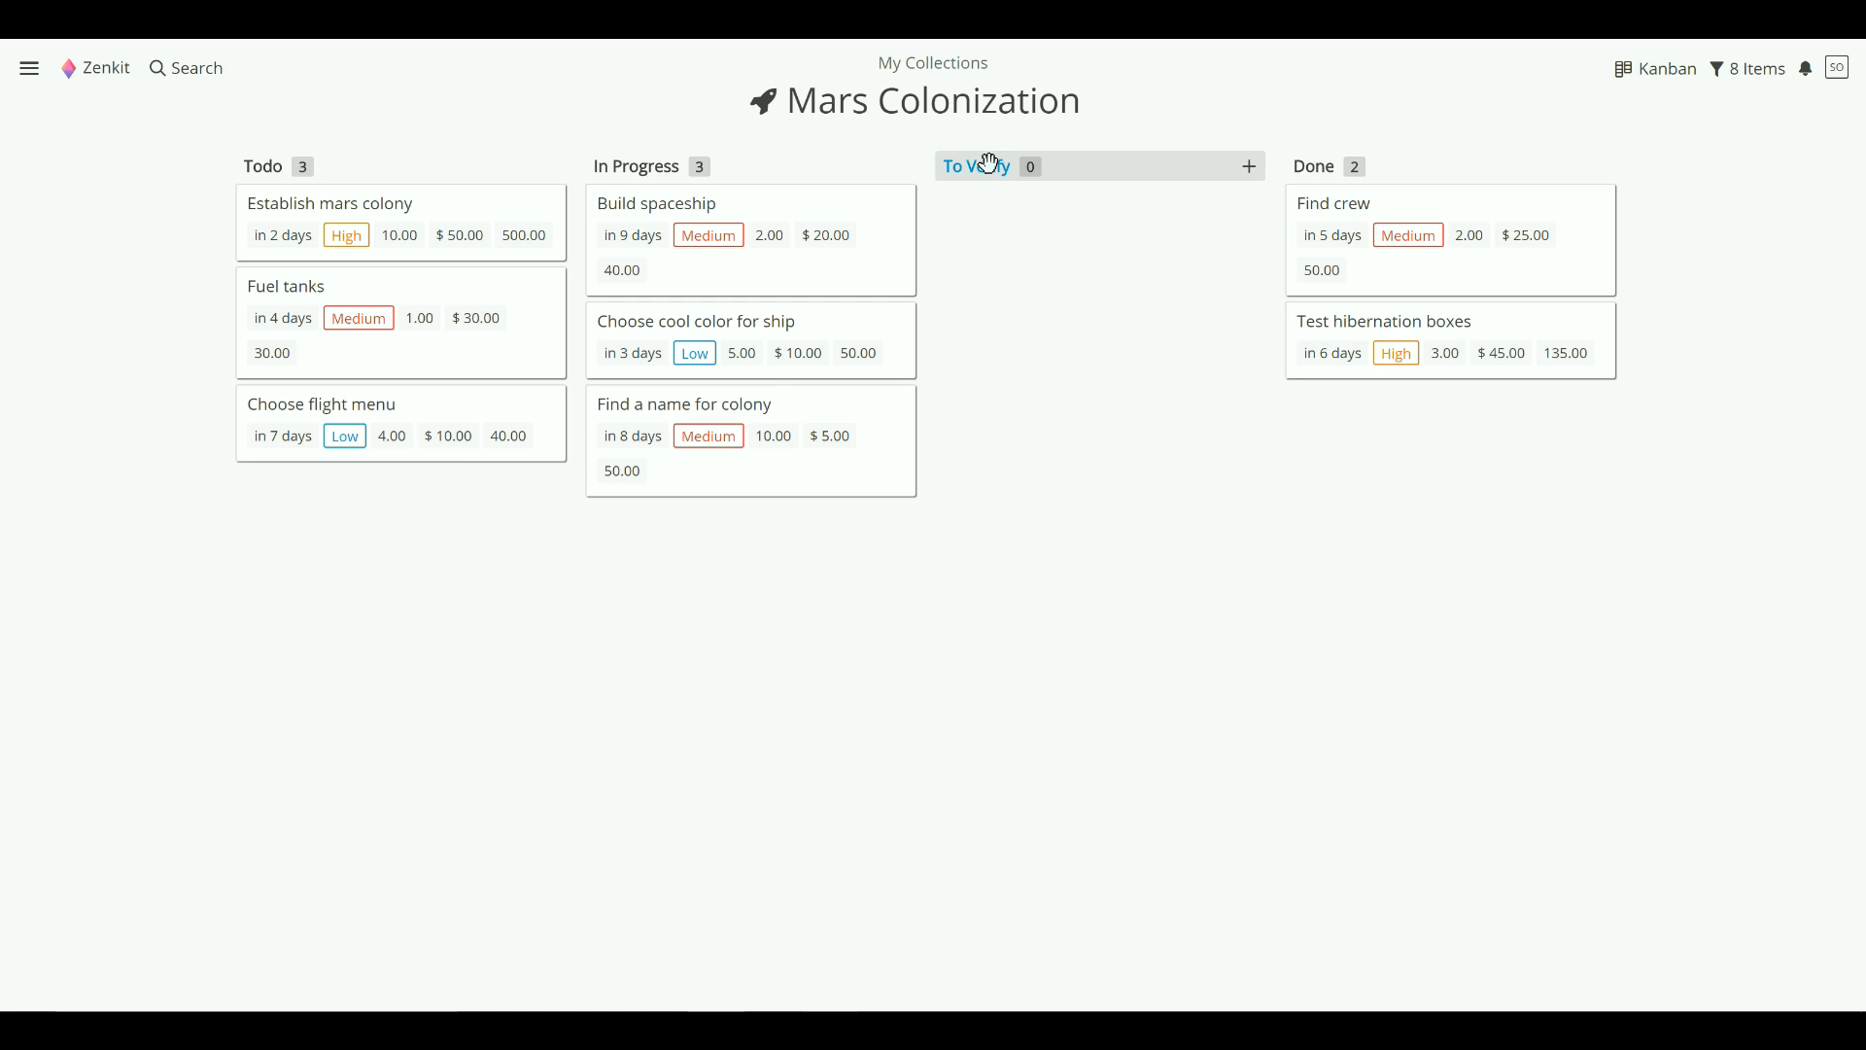
# - Delete the To Verify list from its header menu and confirm the deletion
pyautogui.click(976, 166)
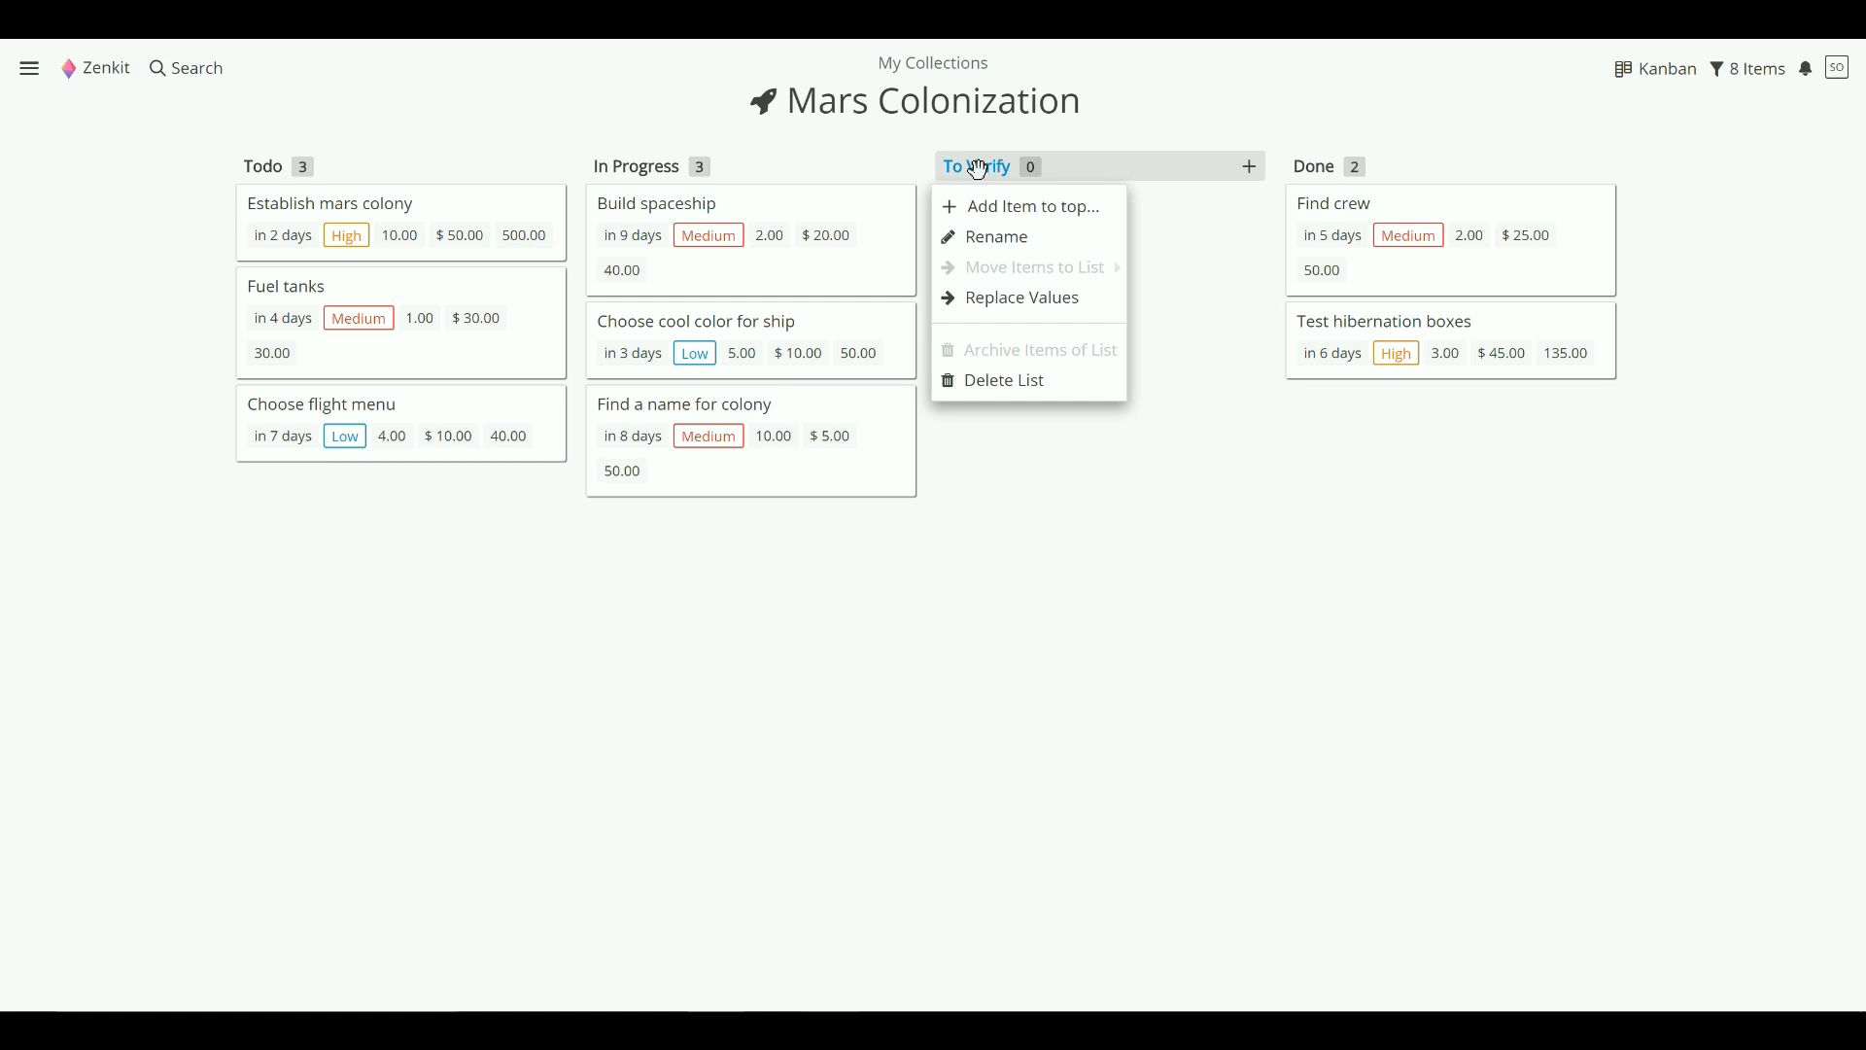
pyautogui.click(1003, 380)
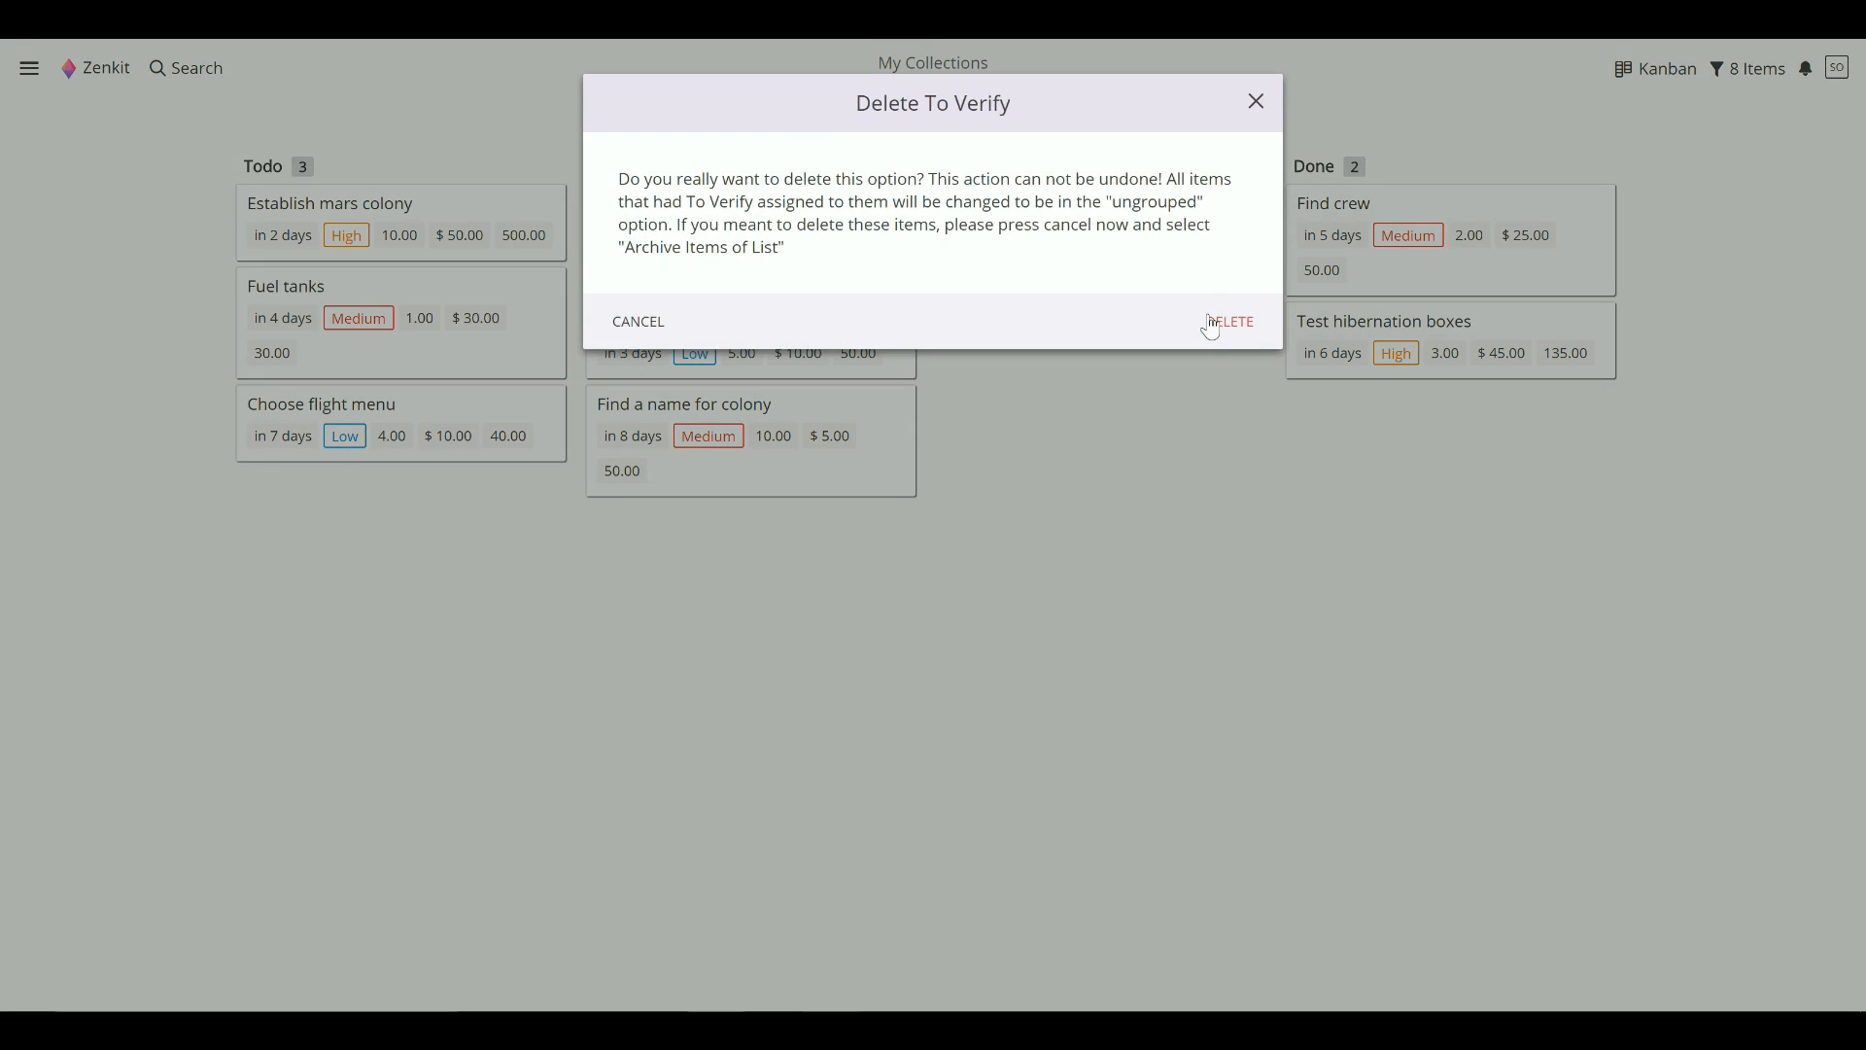
pyautogui.click(1236, 321)
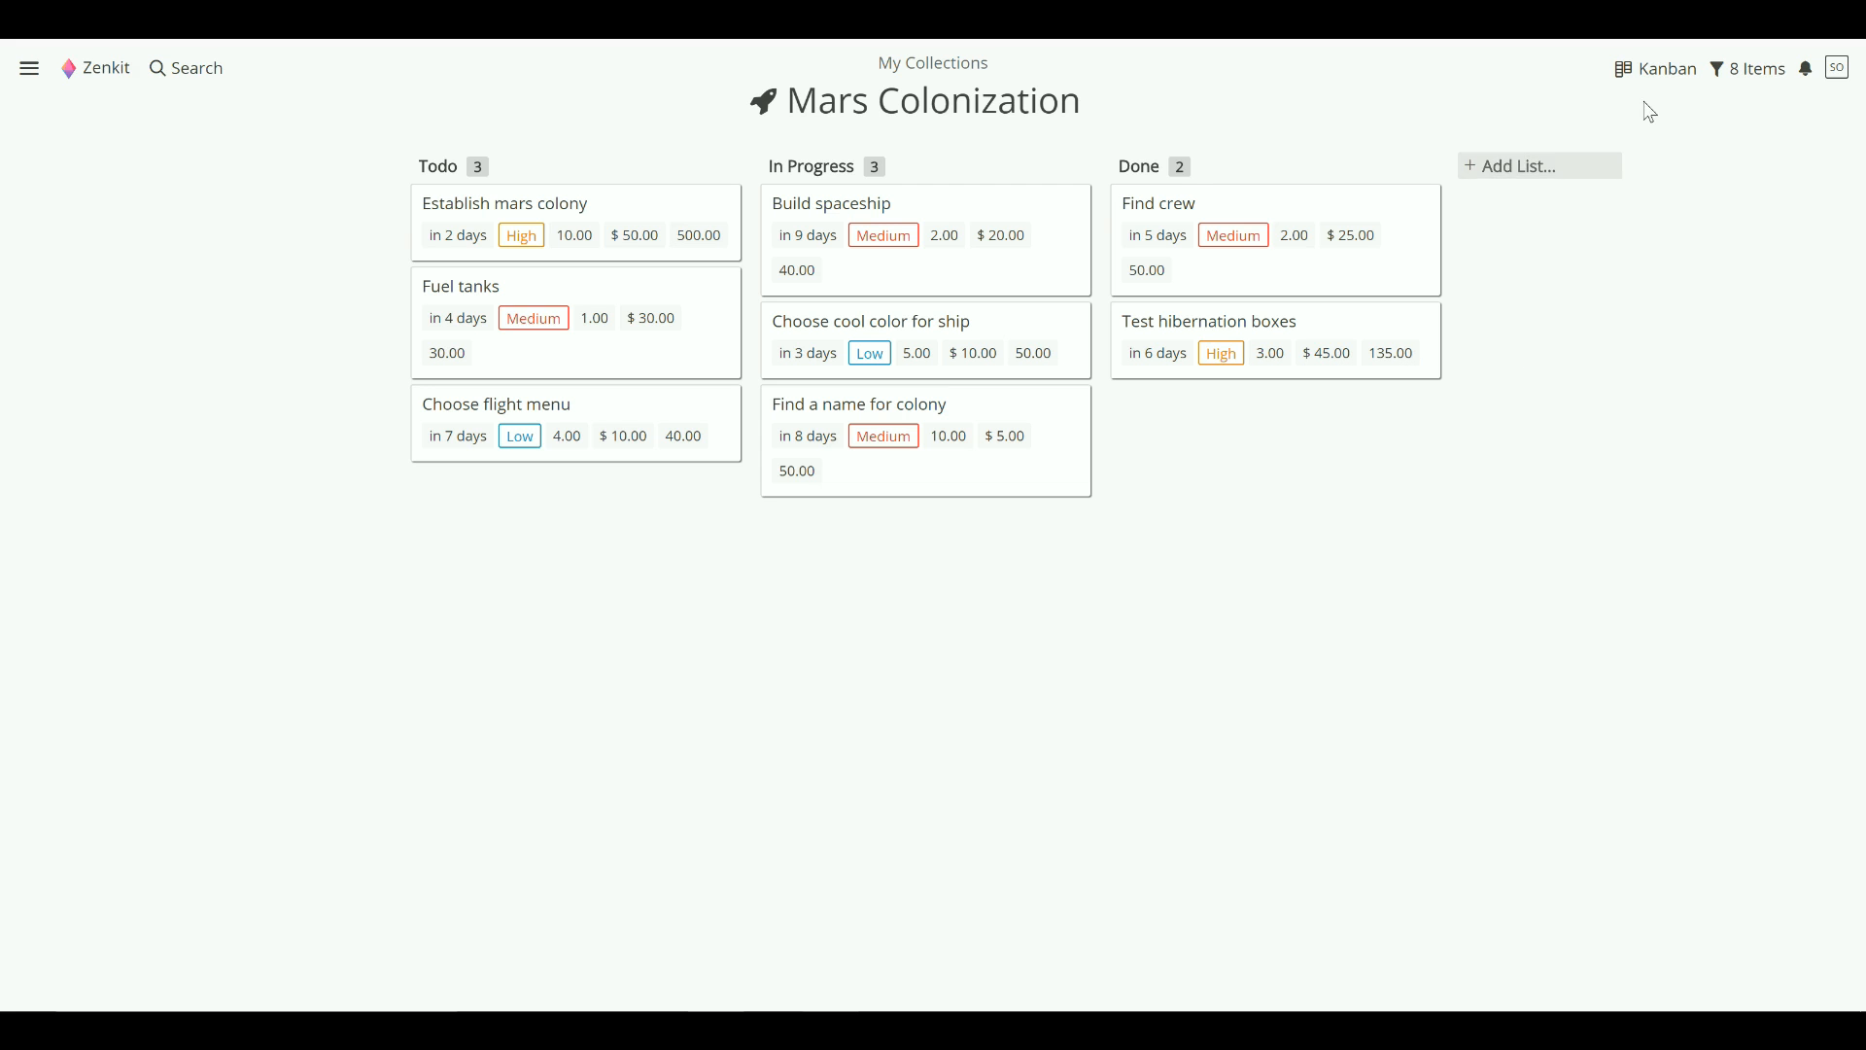
# - Set the Kanban view's Vertical Grouping to Importance in the view settings
pyautogui.click(1663, 68)
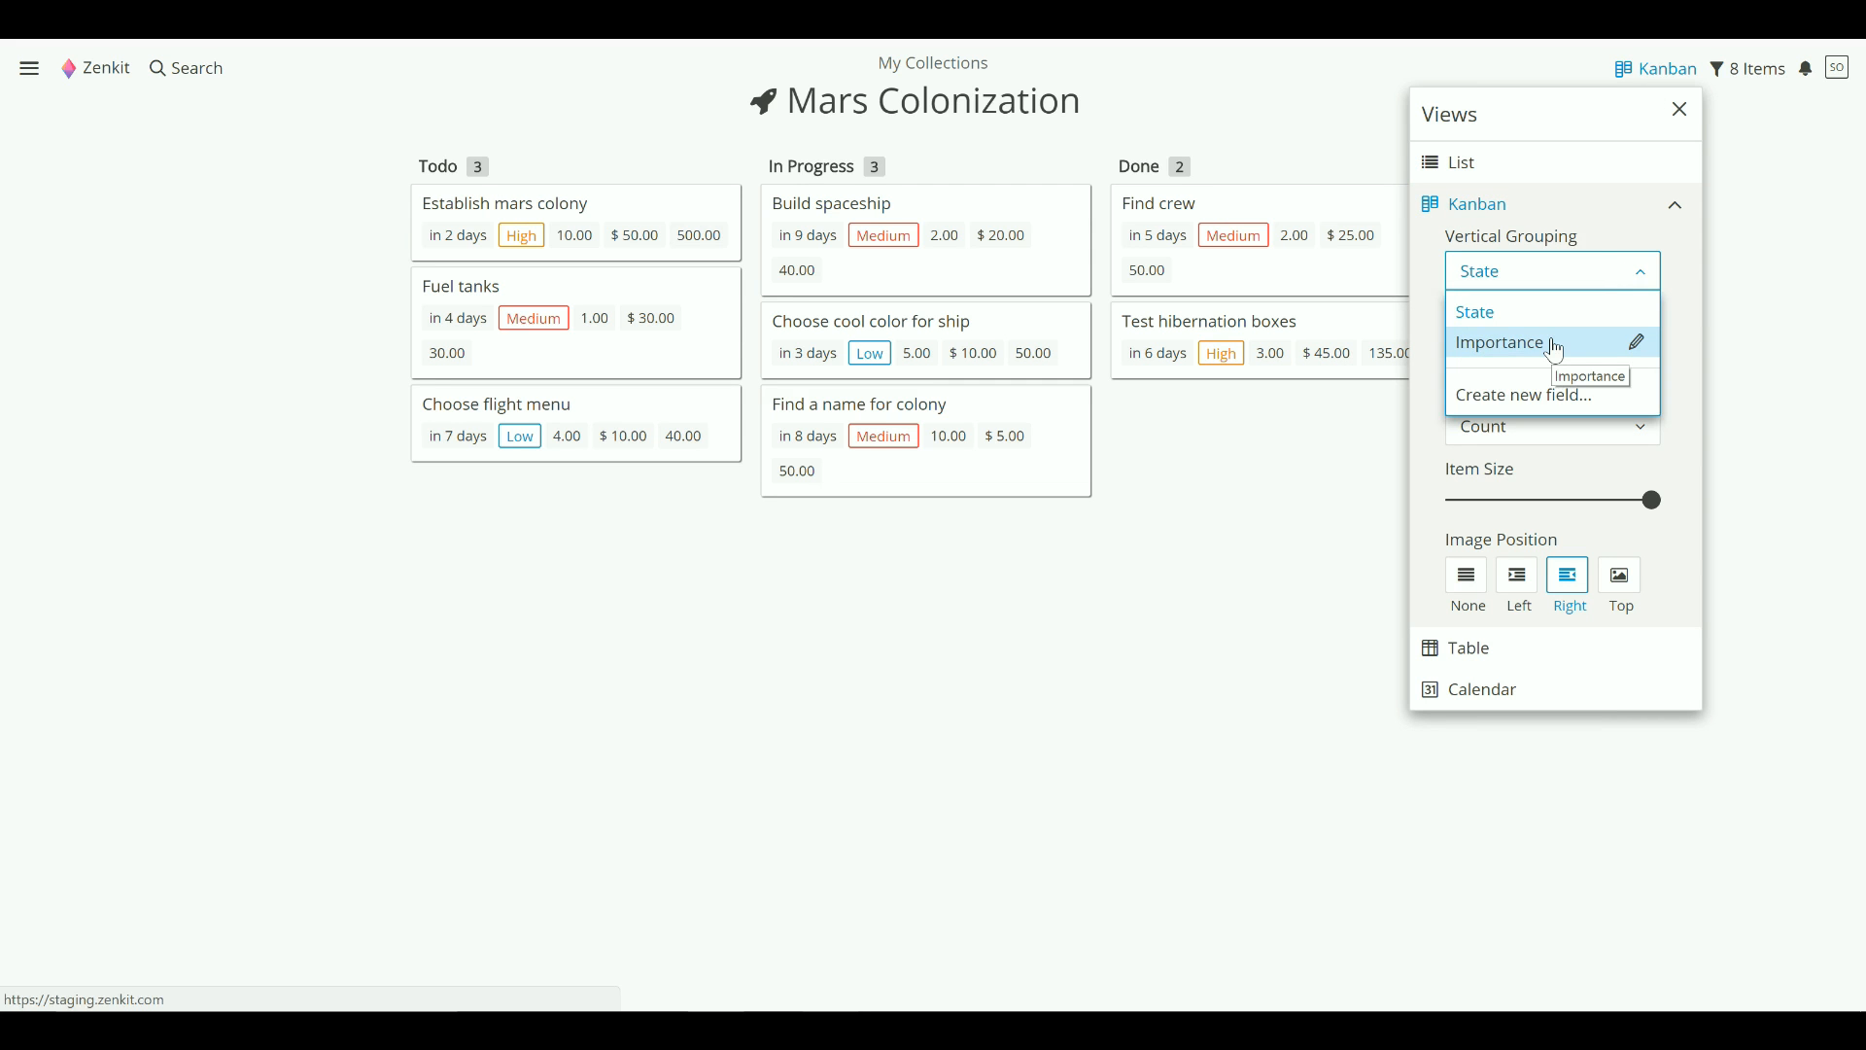
pyautogui.click(1502, 343)
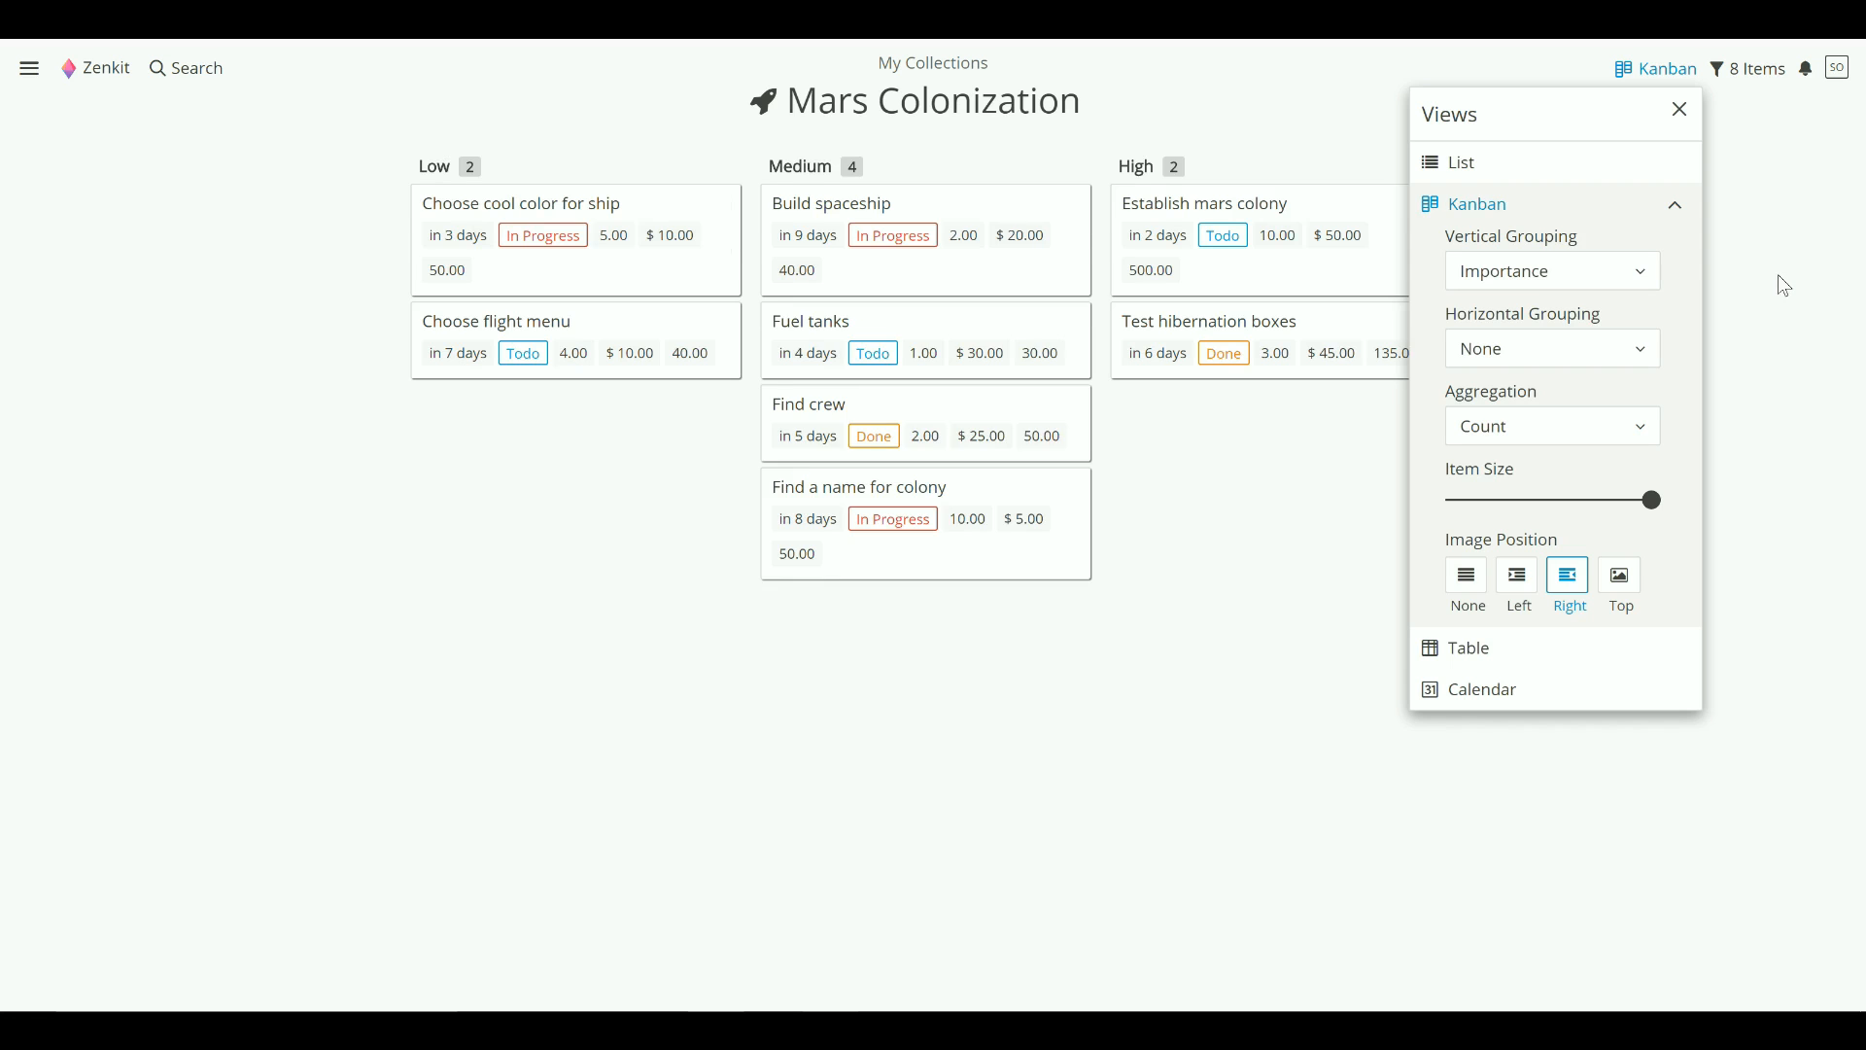
pyautogui.click(1679, 110)
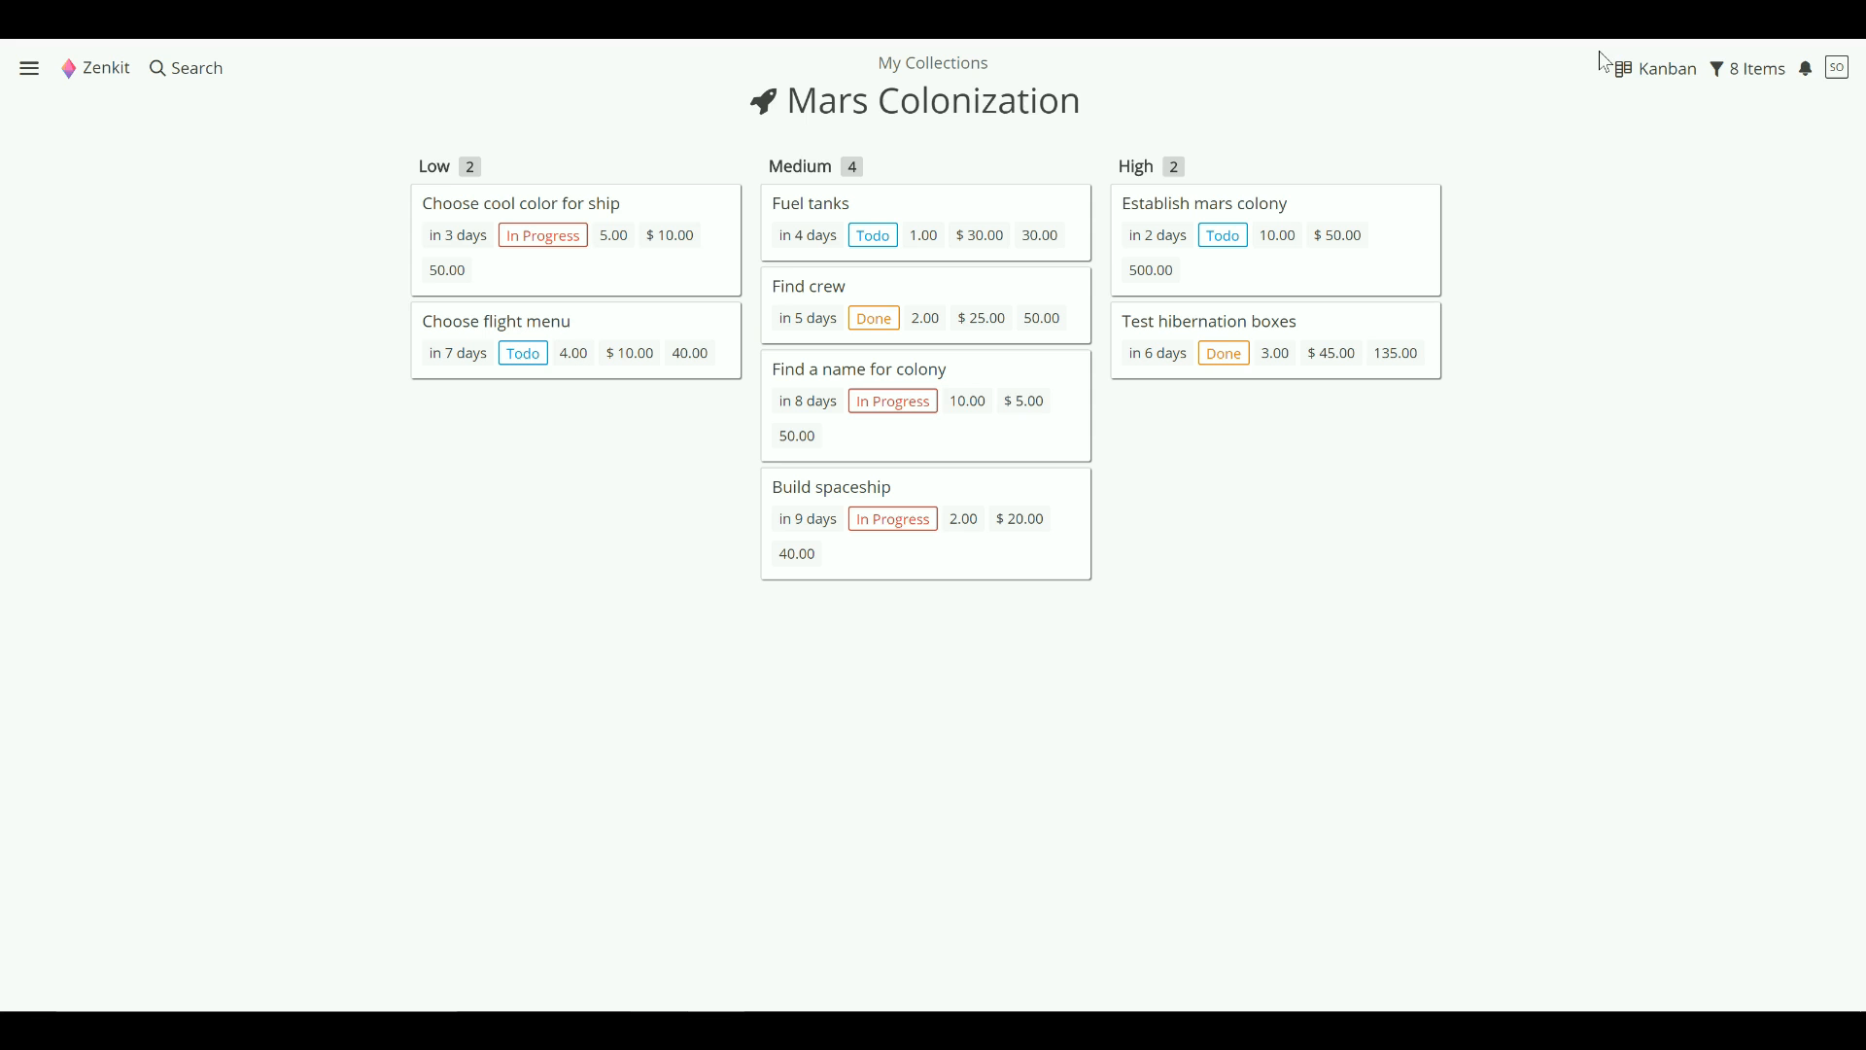
# - Group the board rows horizontally by State via the Kanban view settings
pyautogui.click(1664, 68)
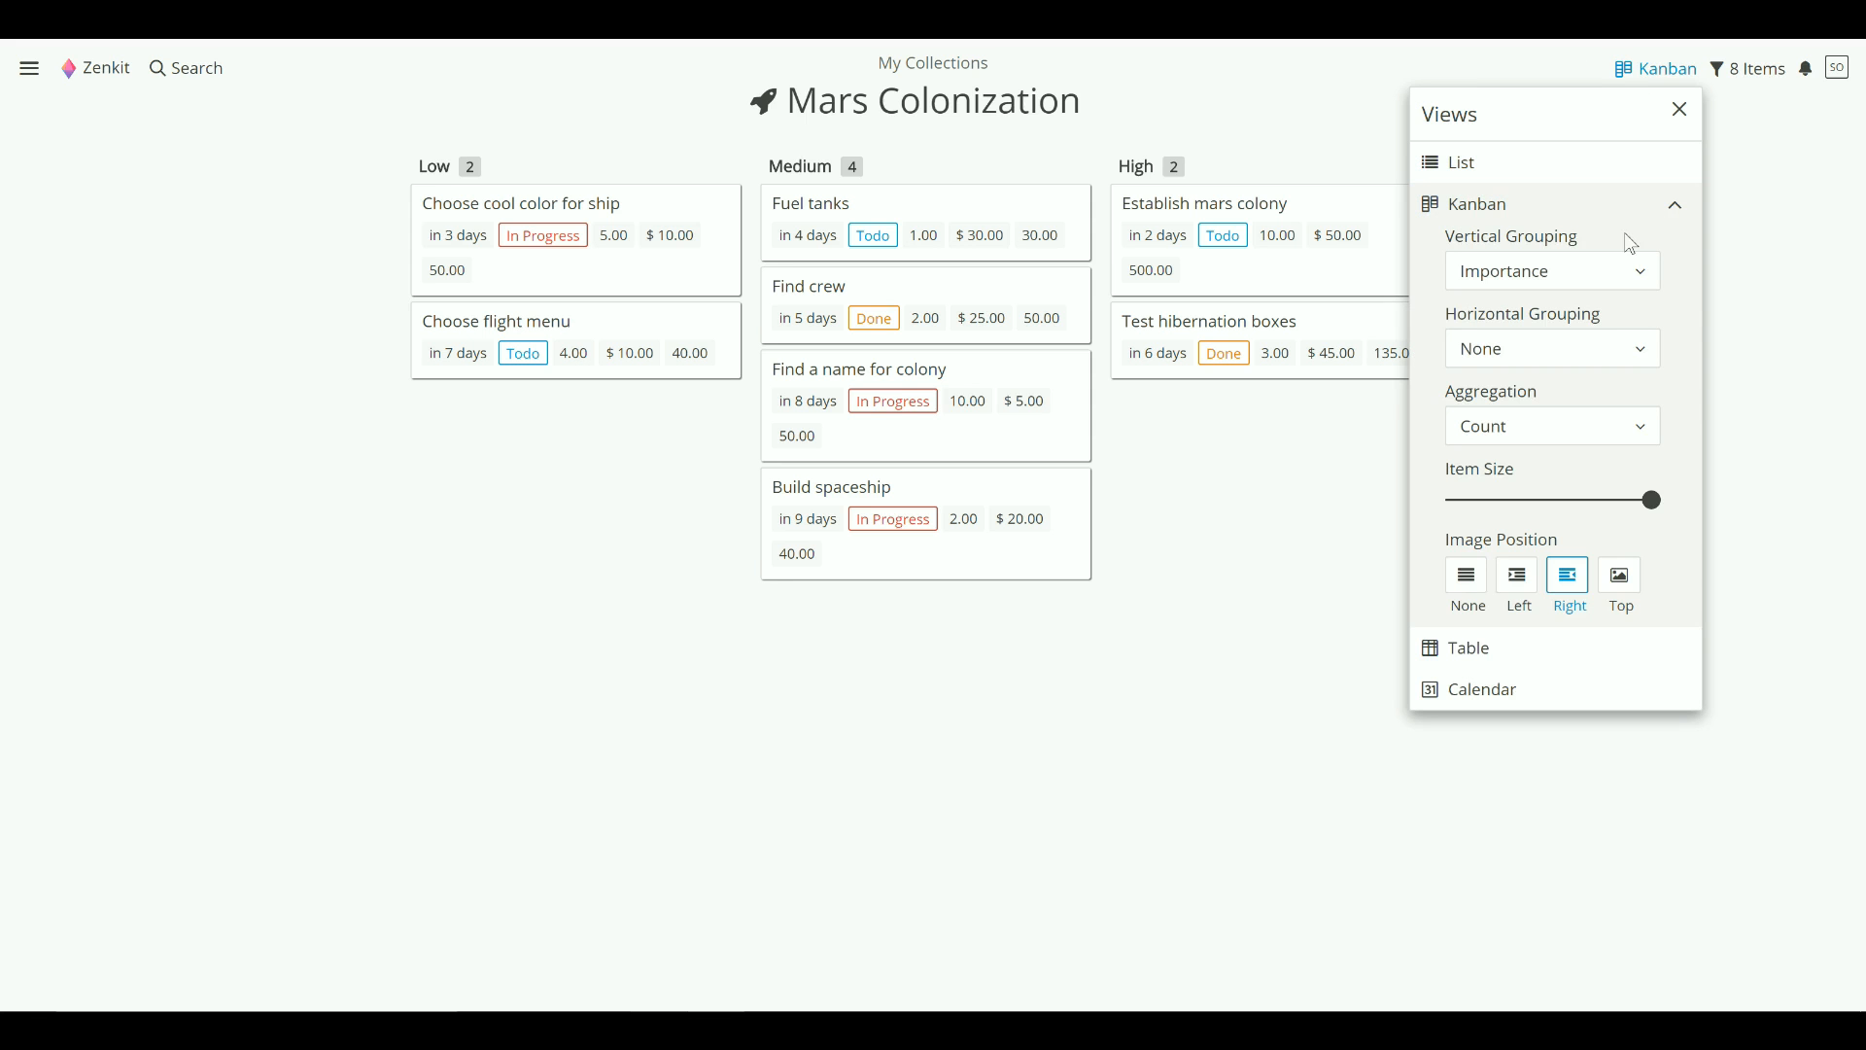
pyautogui.click(1552, 348)
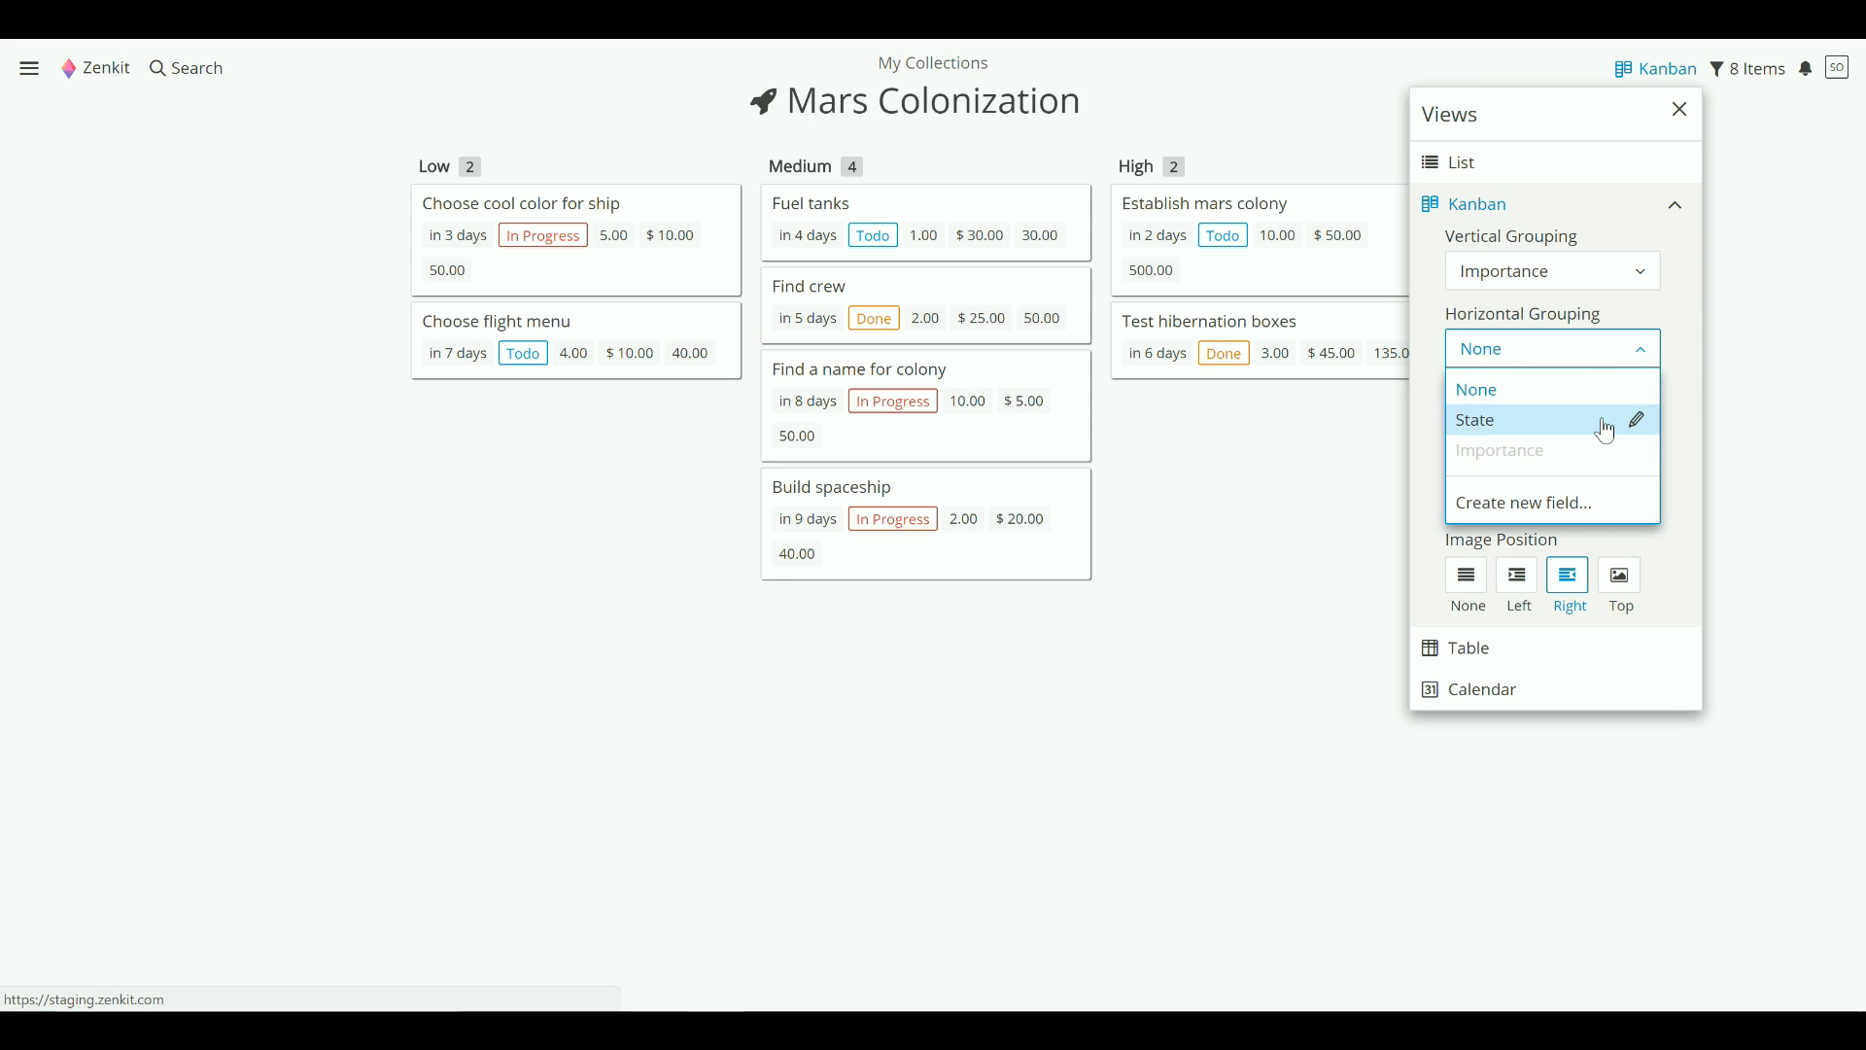
pyautogui.click(1474, 419)
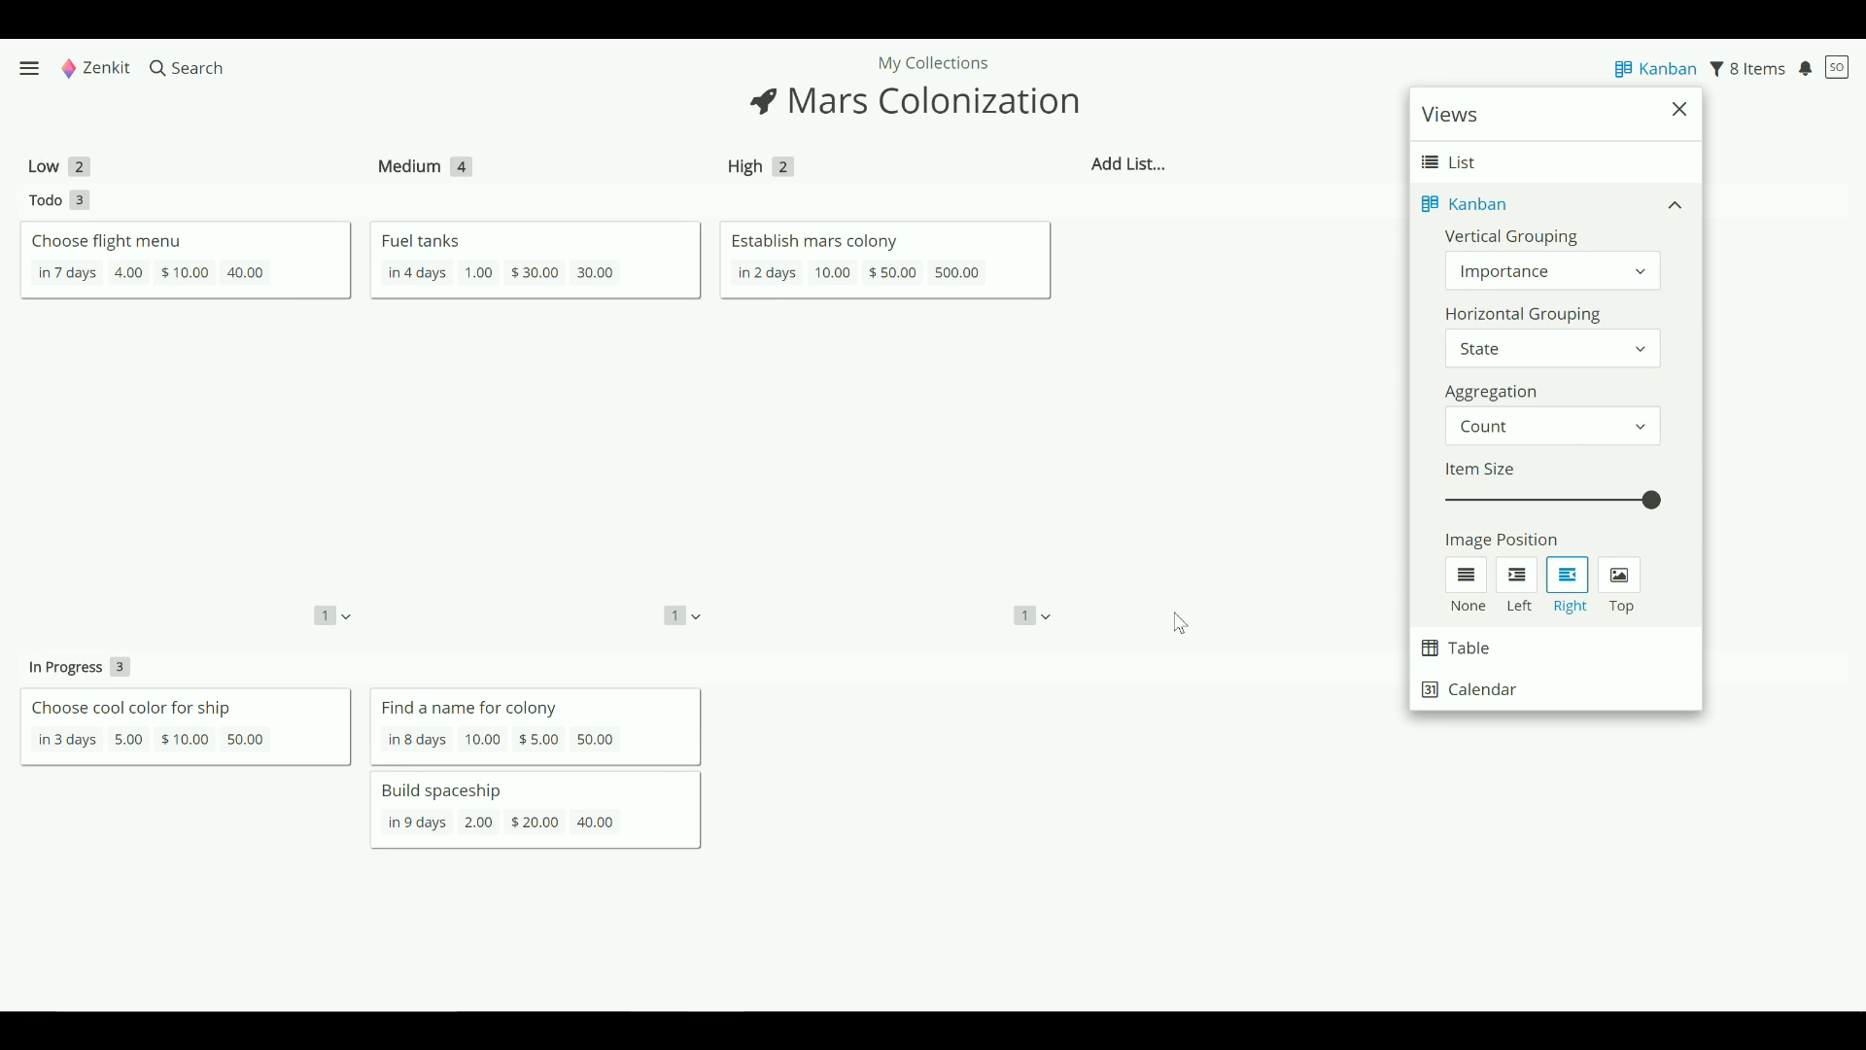
pyautogui.click(1678, 107)
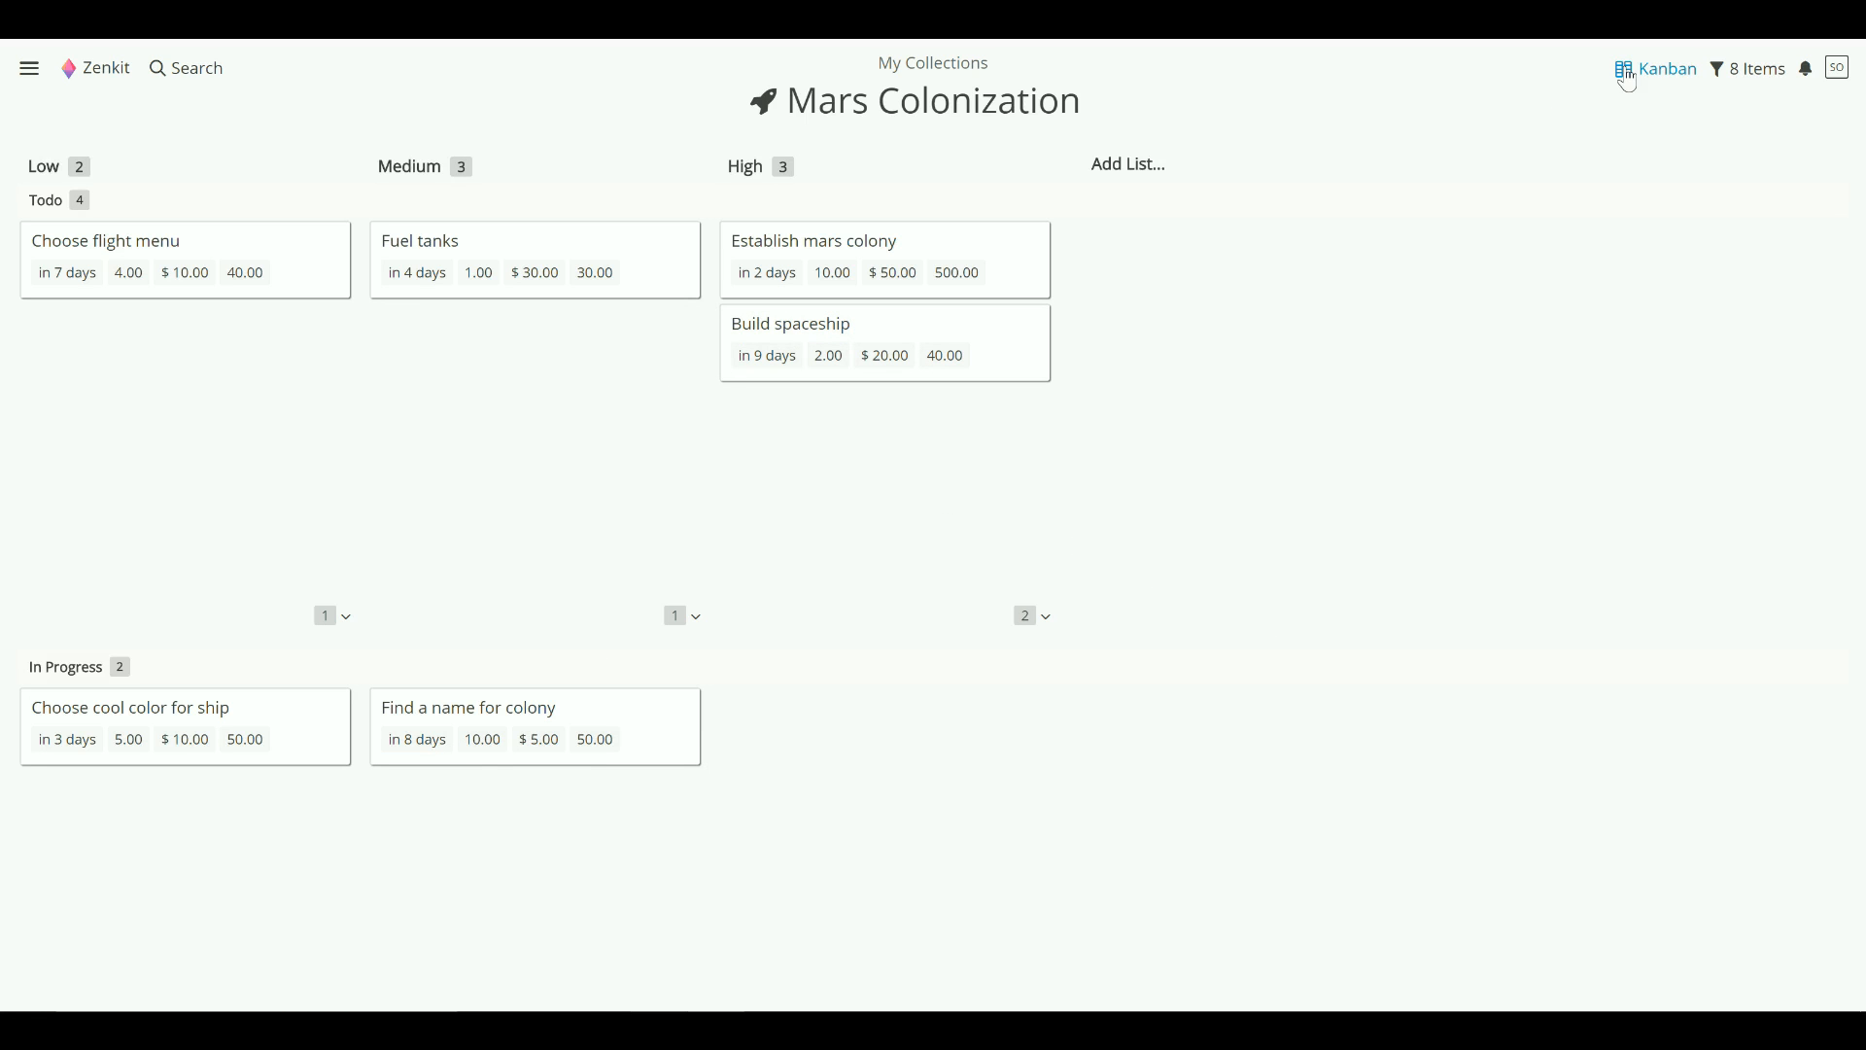
# - Set Horizontal Grouping back to None so only Importance columns remain
pyautogui.click(1665, 68)
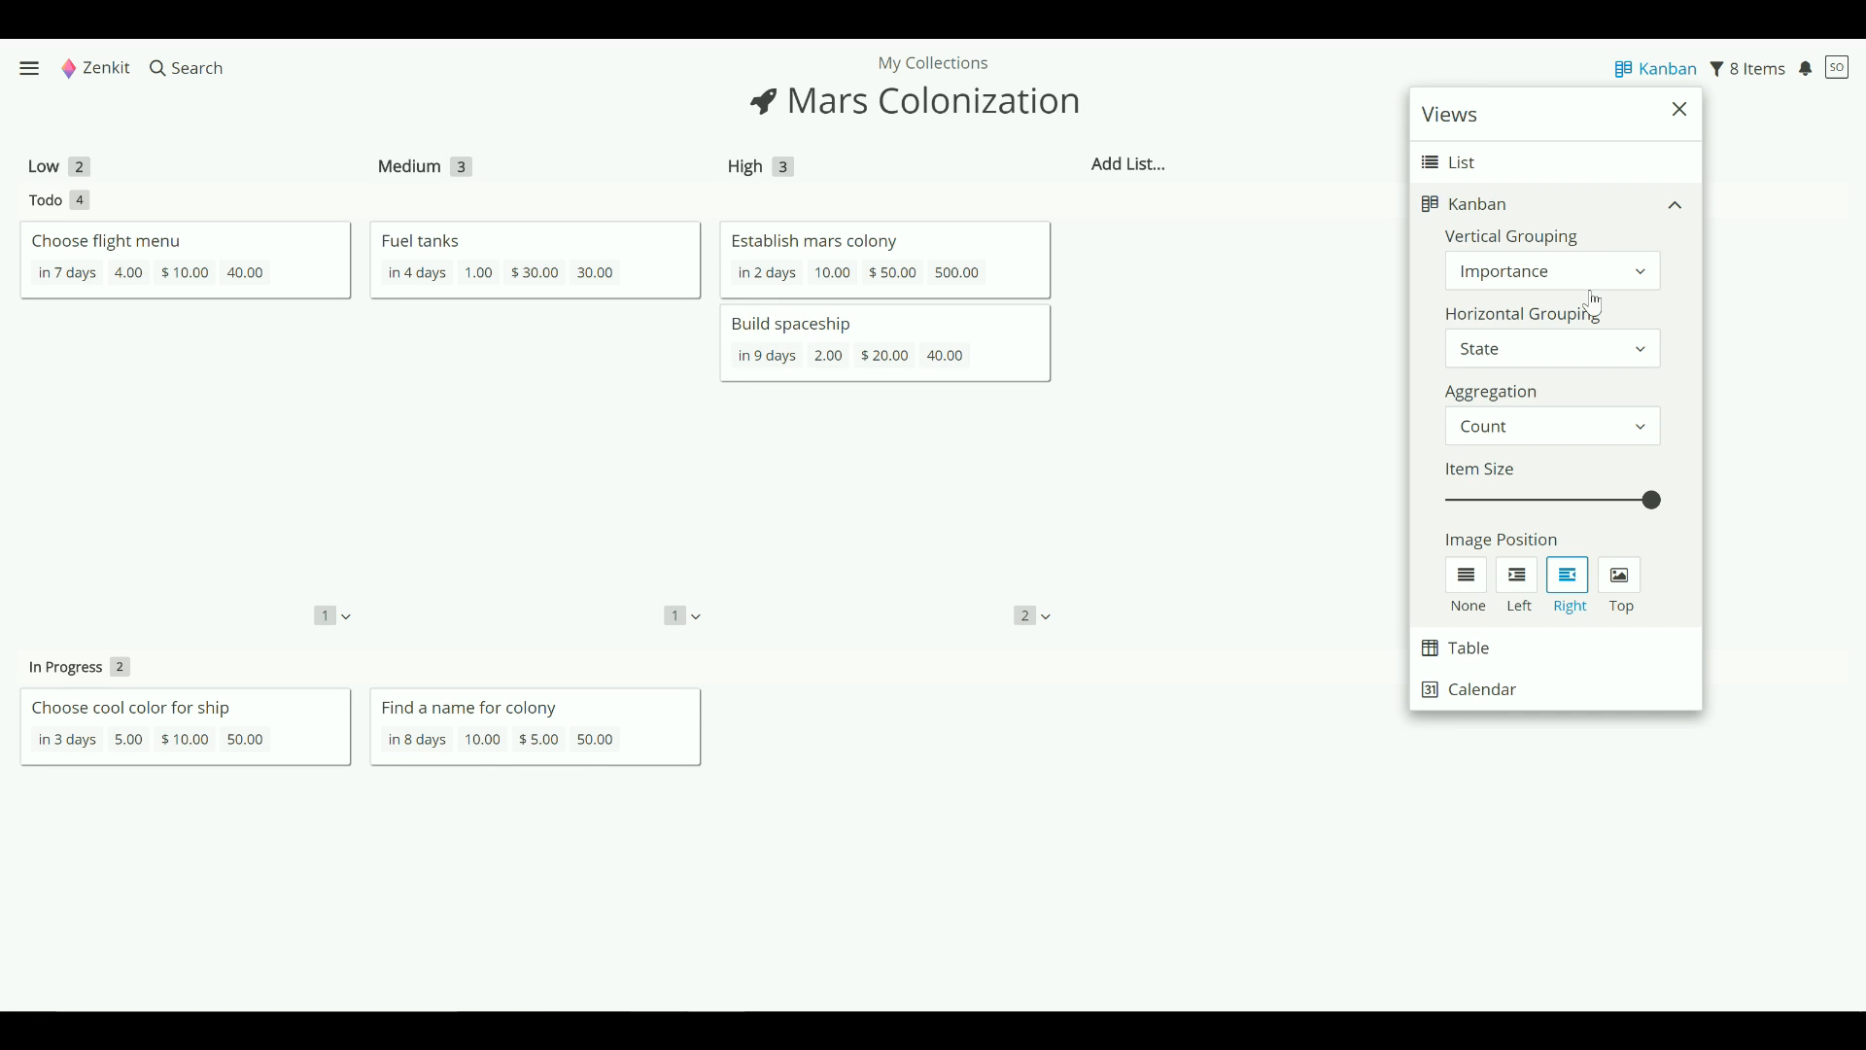
pyautogui.click(1551, 348)
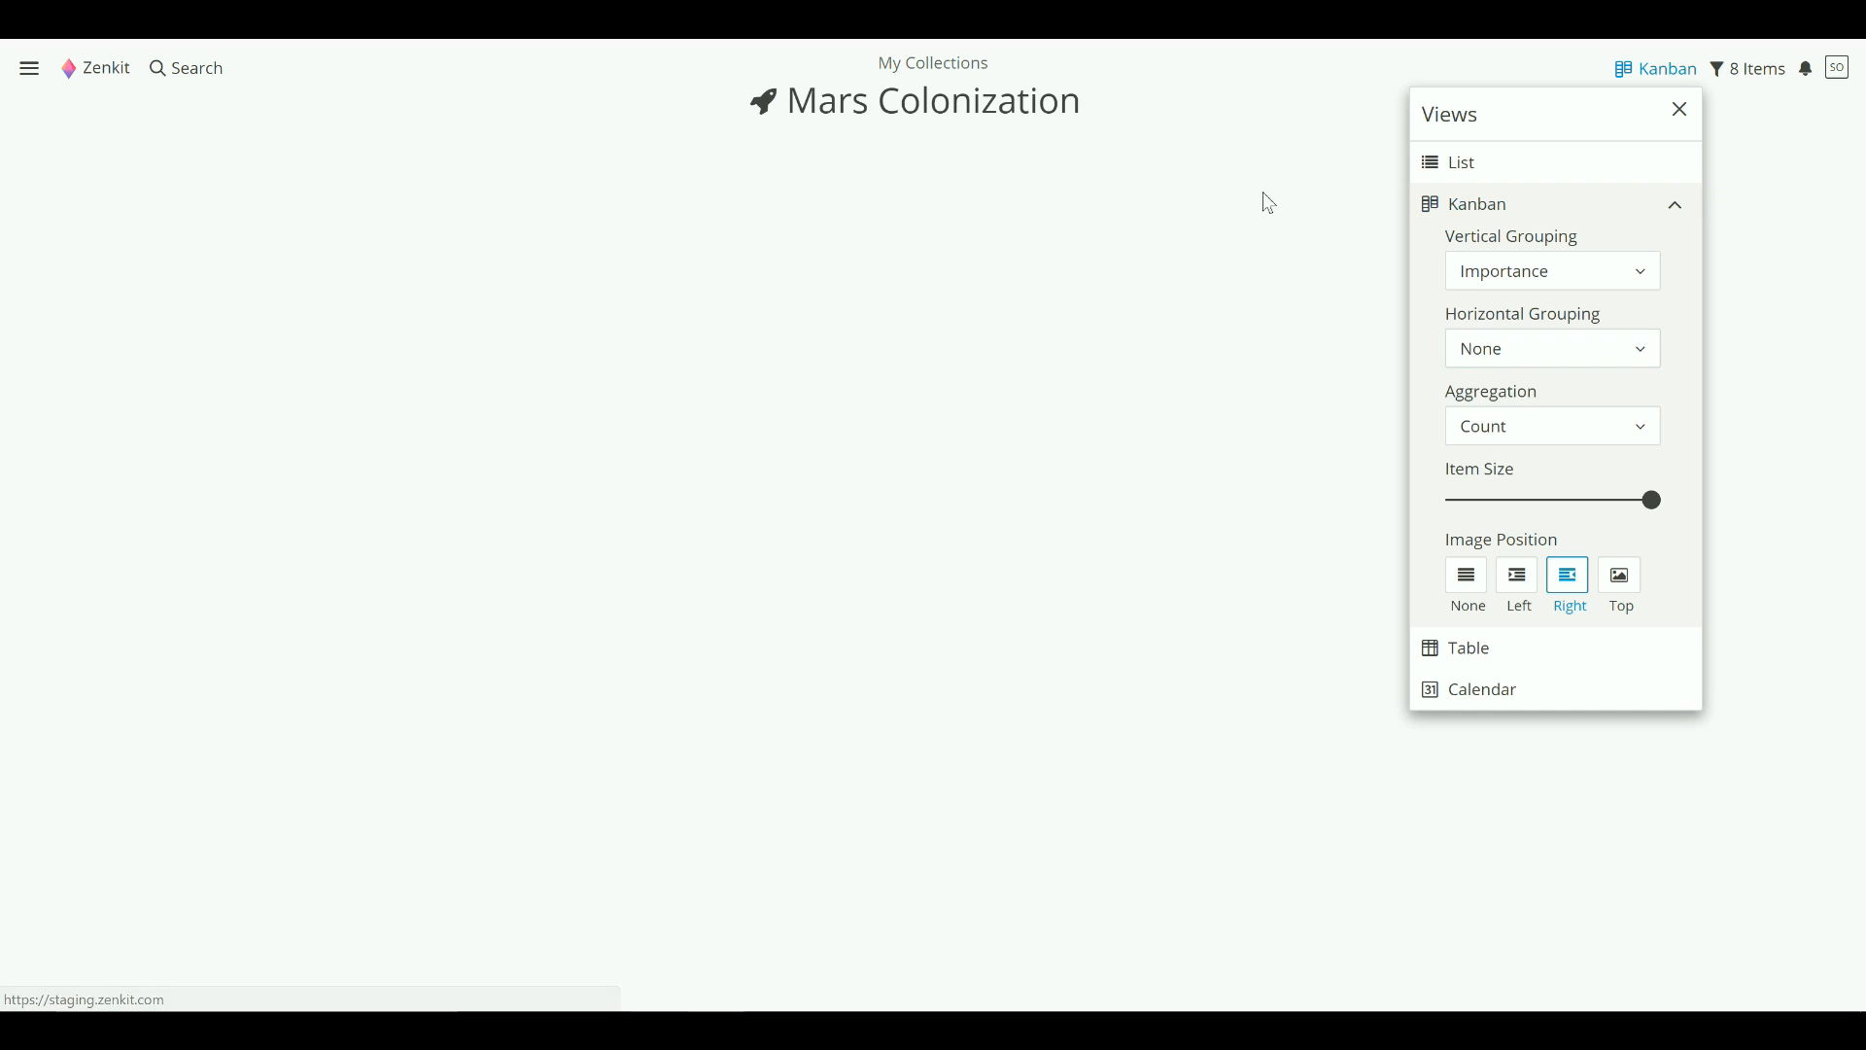
pyautogui.click(1680, 110)
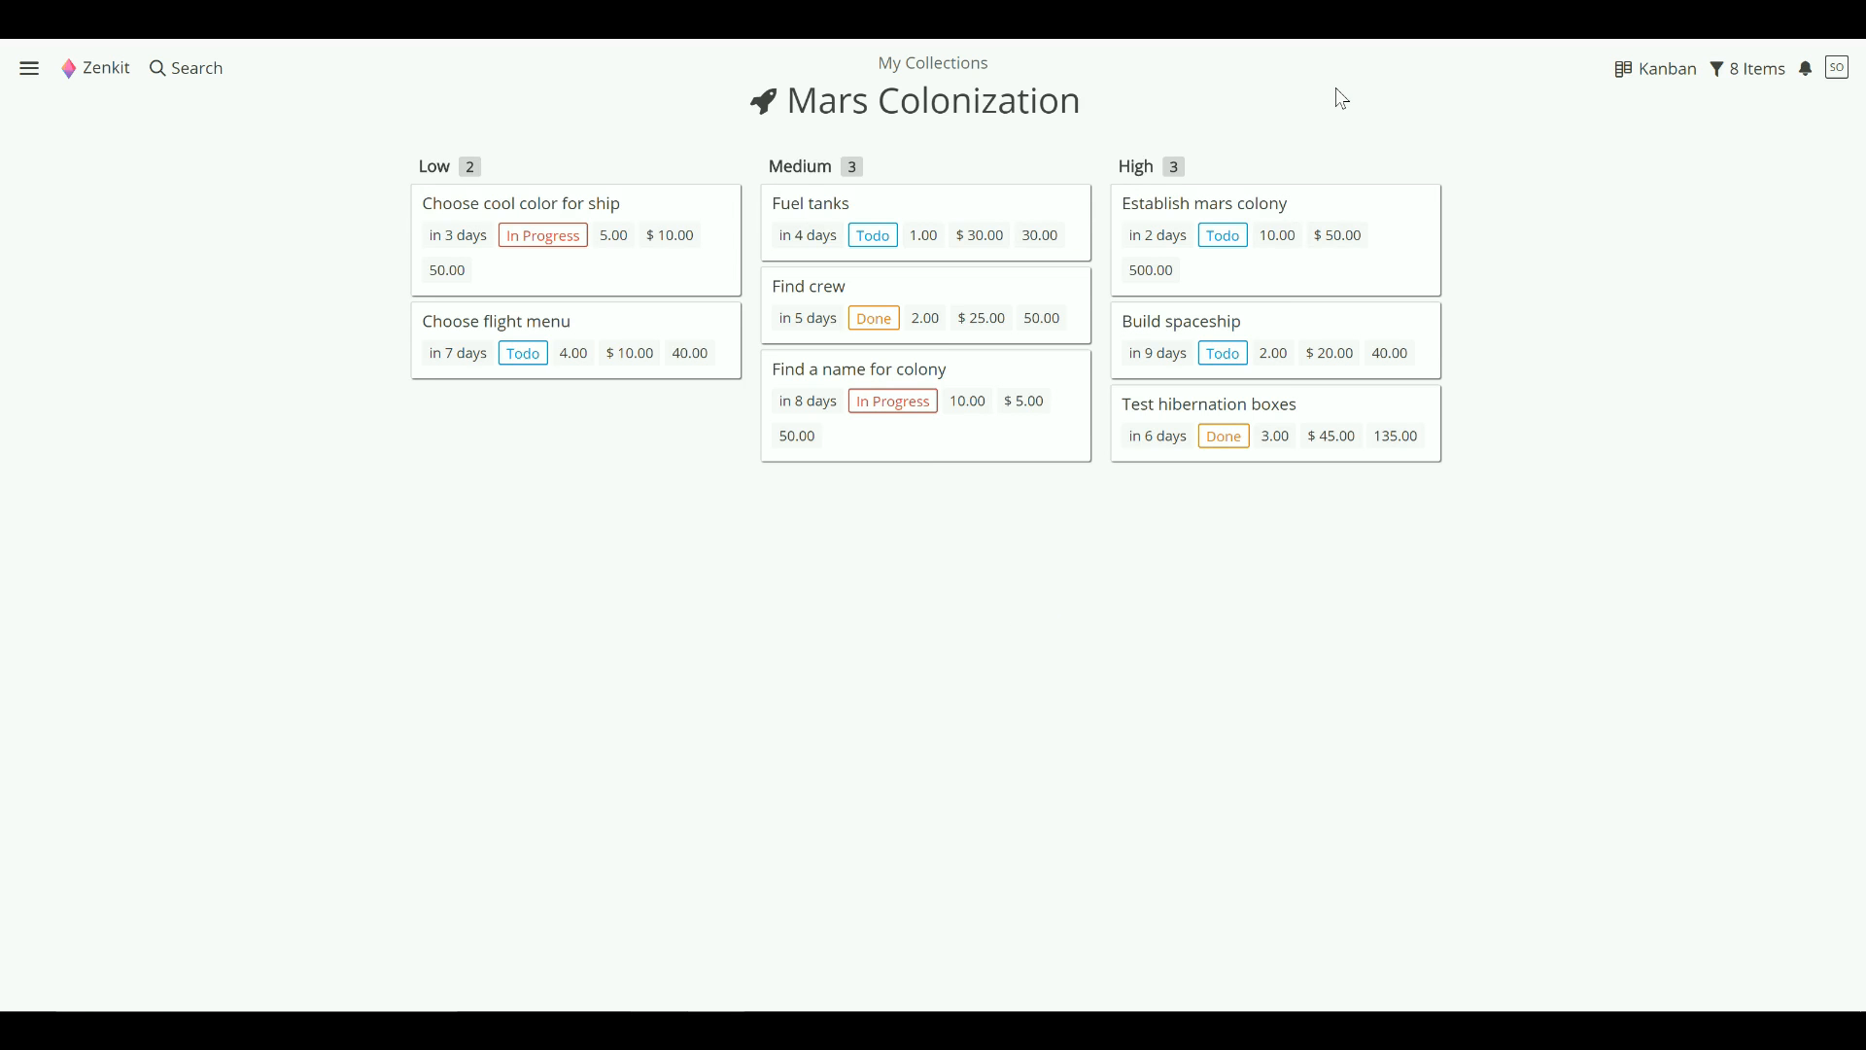
pyautogui.moveTo(1178, 167)
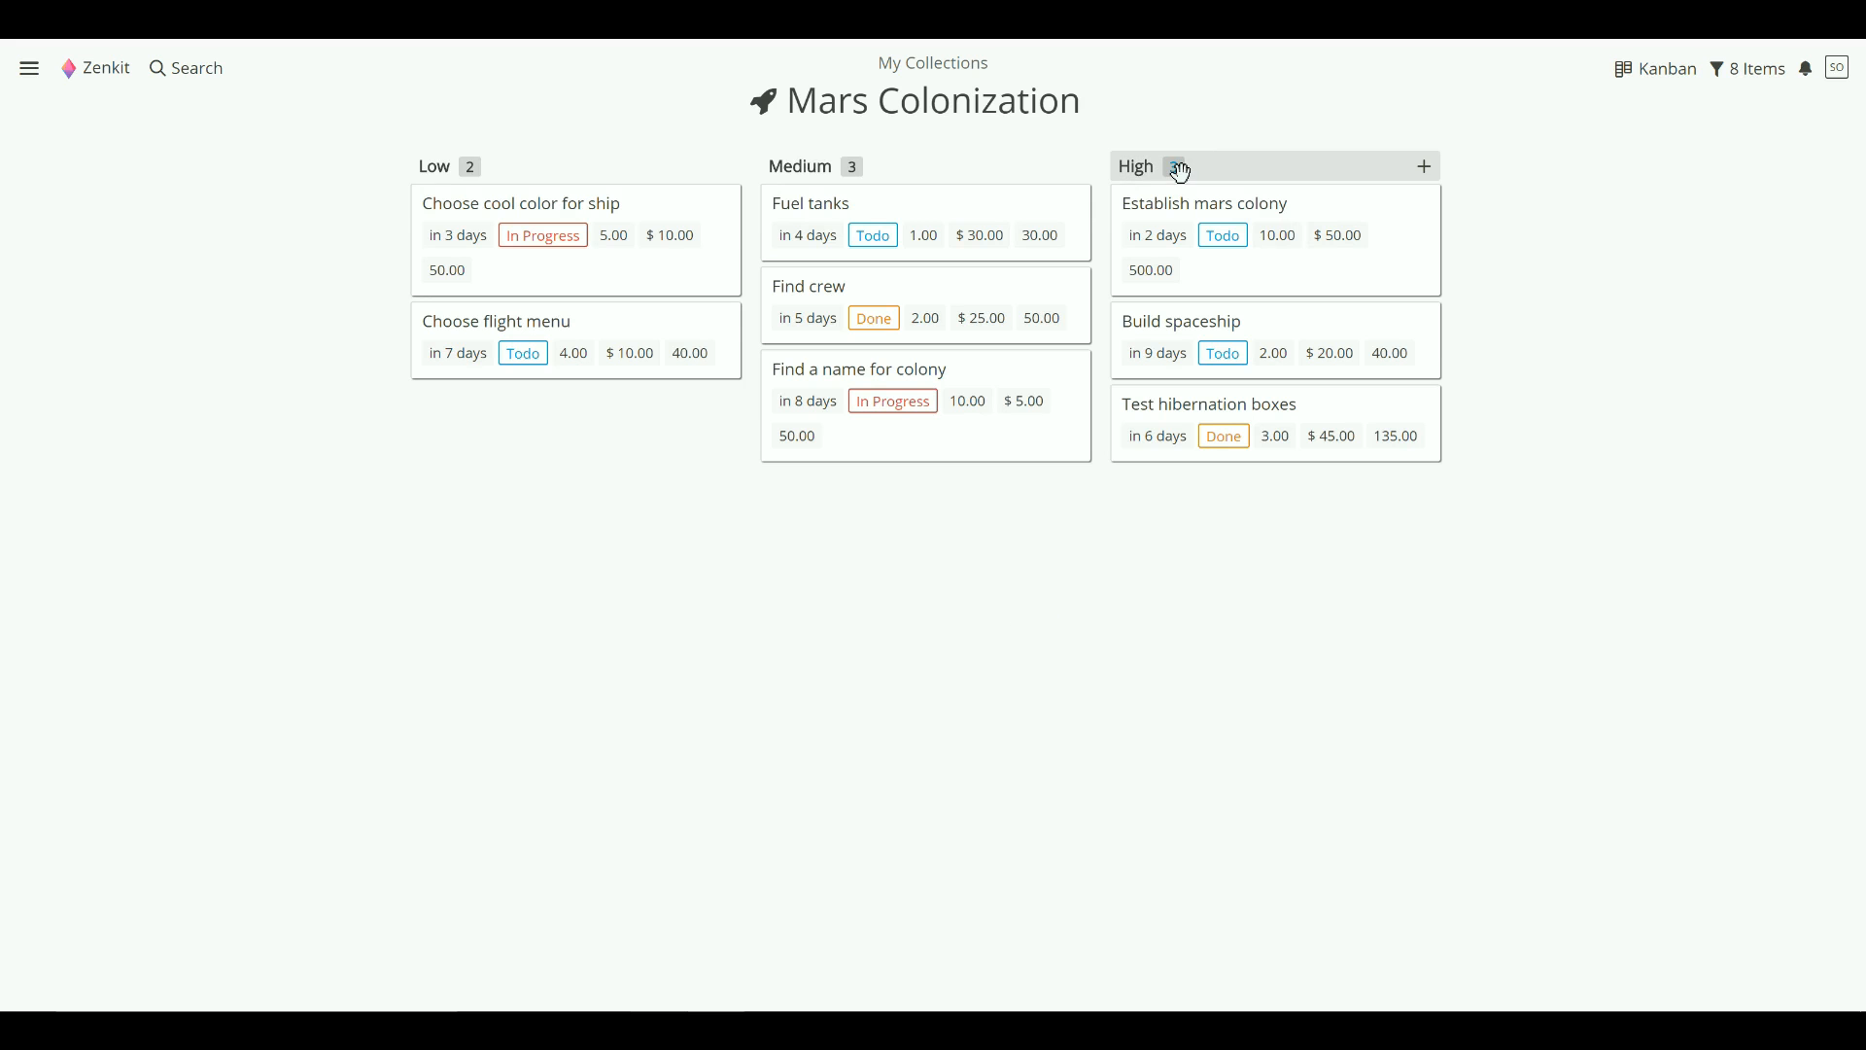
pyautogui.moveTo(1178, 166)
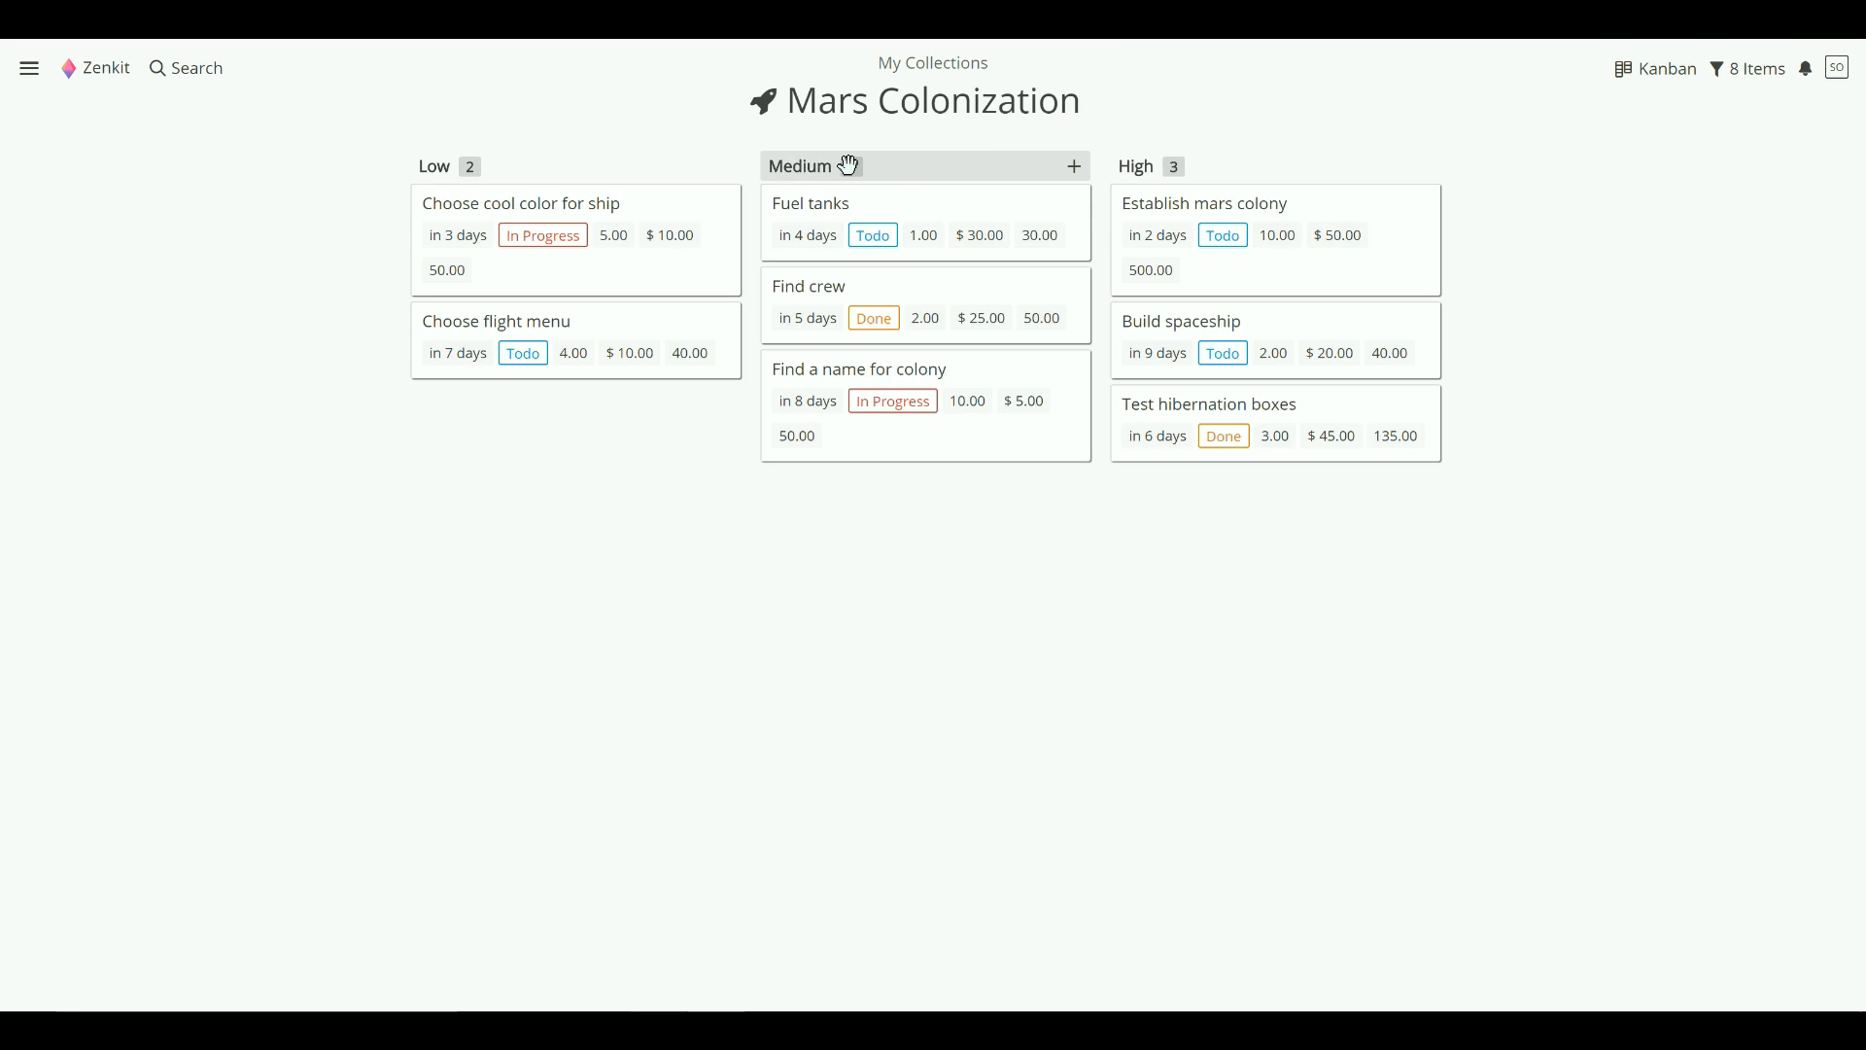
pyautogui.moveTo(851, 165)
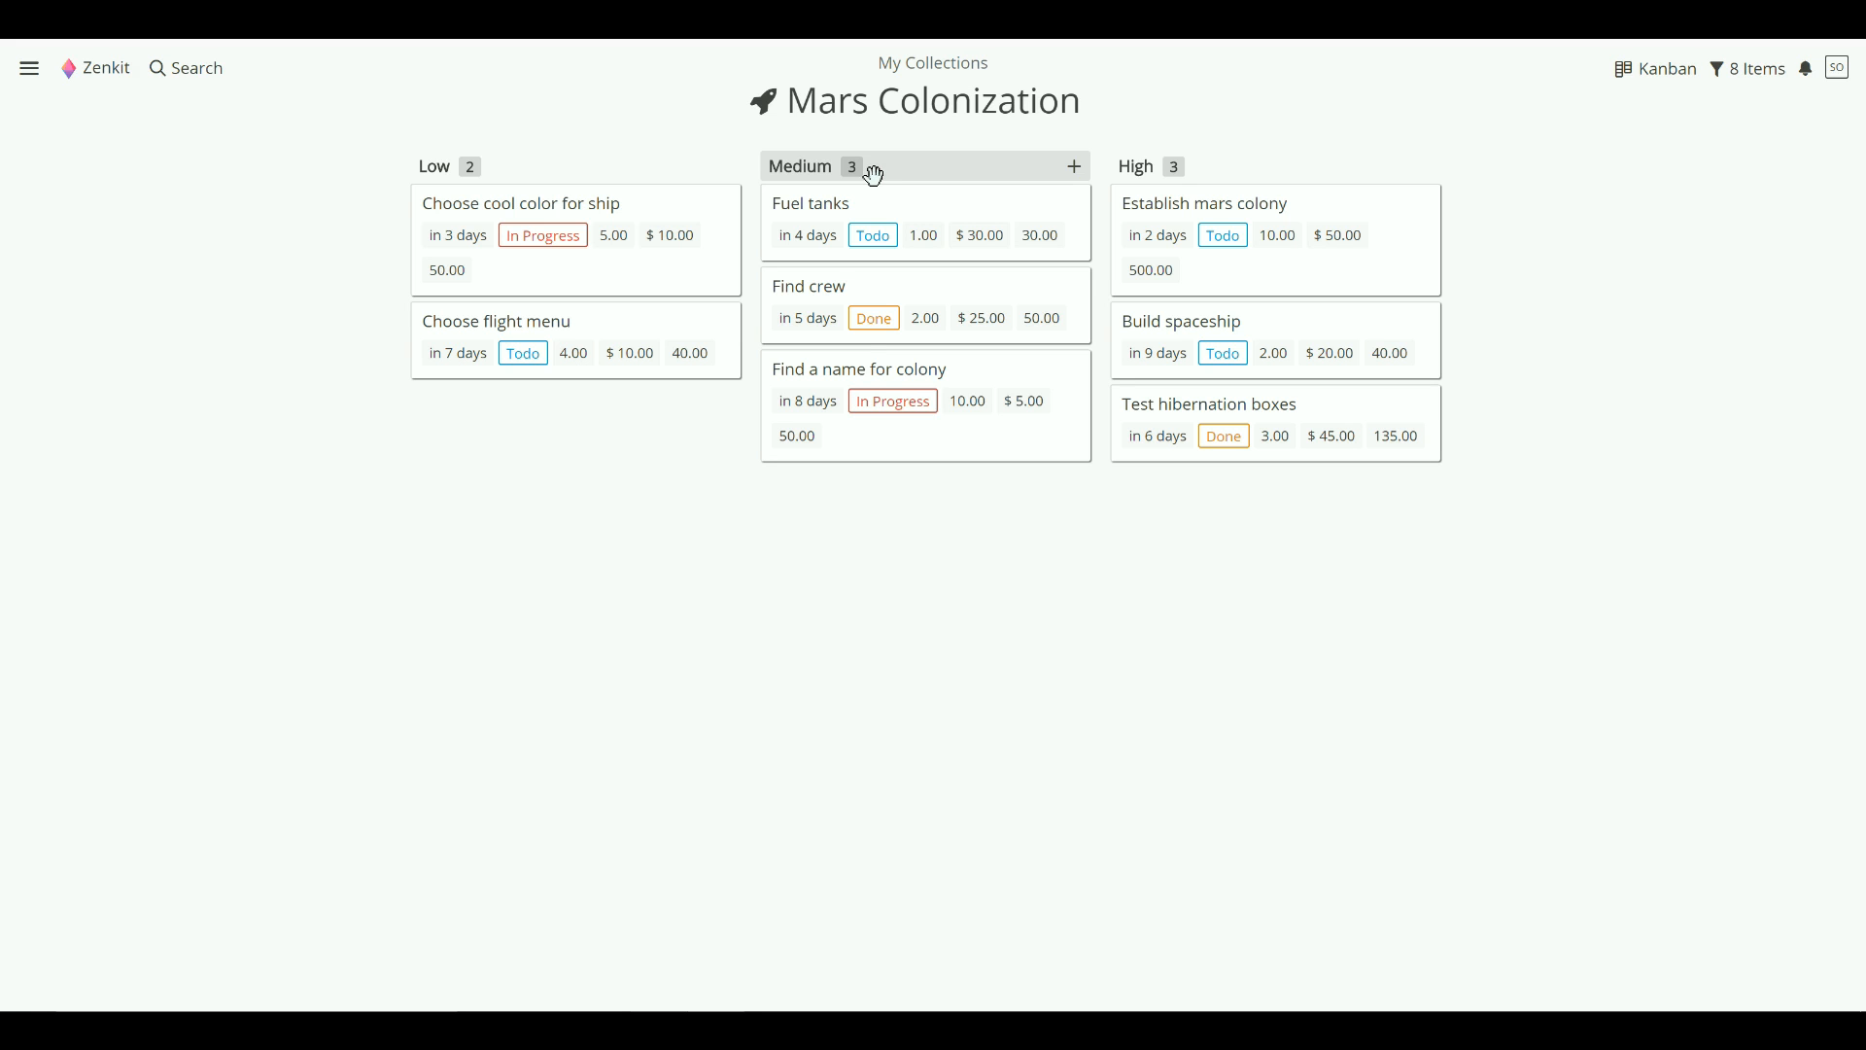
# - Set the column badge aggregation to Time to Complete from a column's count badge
pyautogui.click(1070, 167)
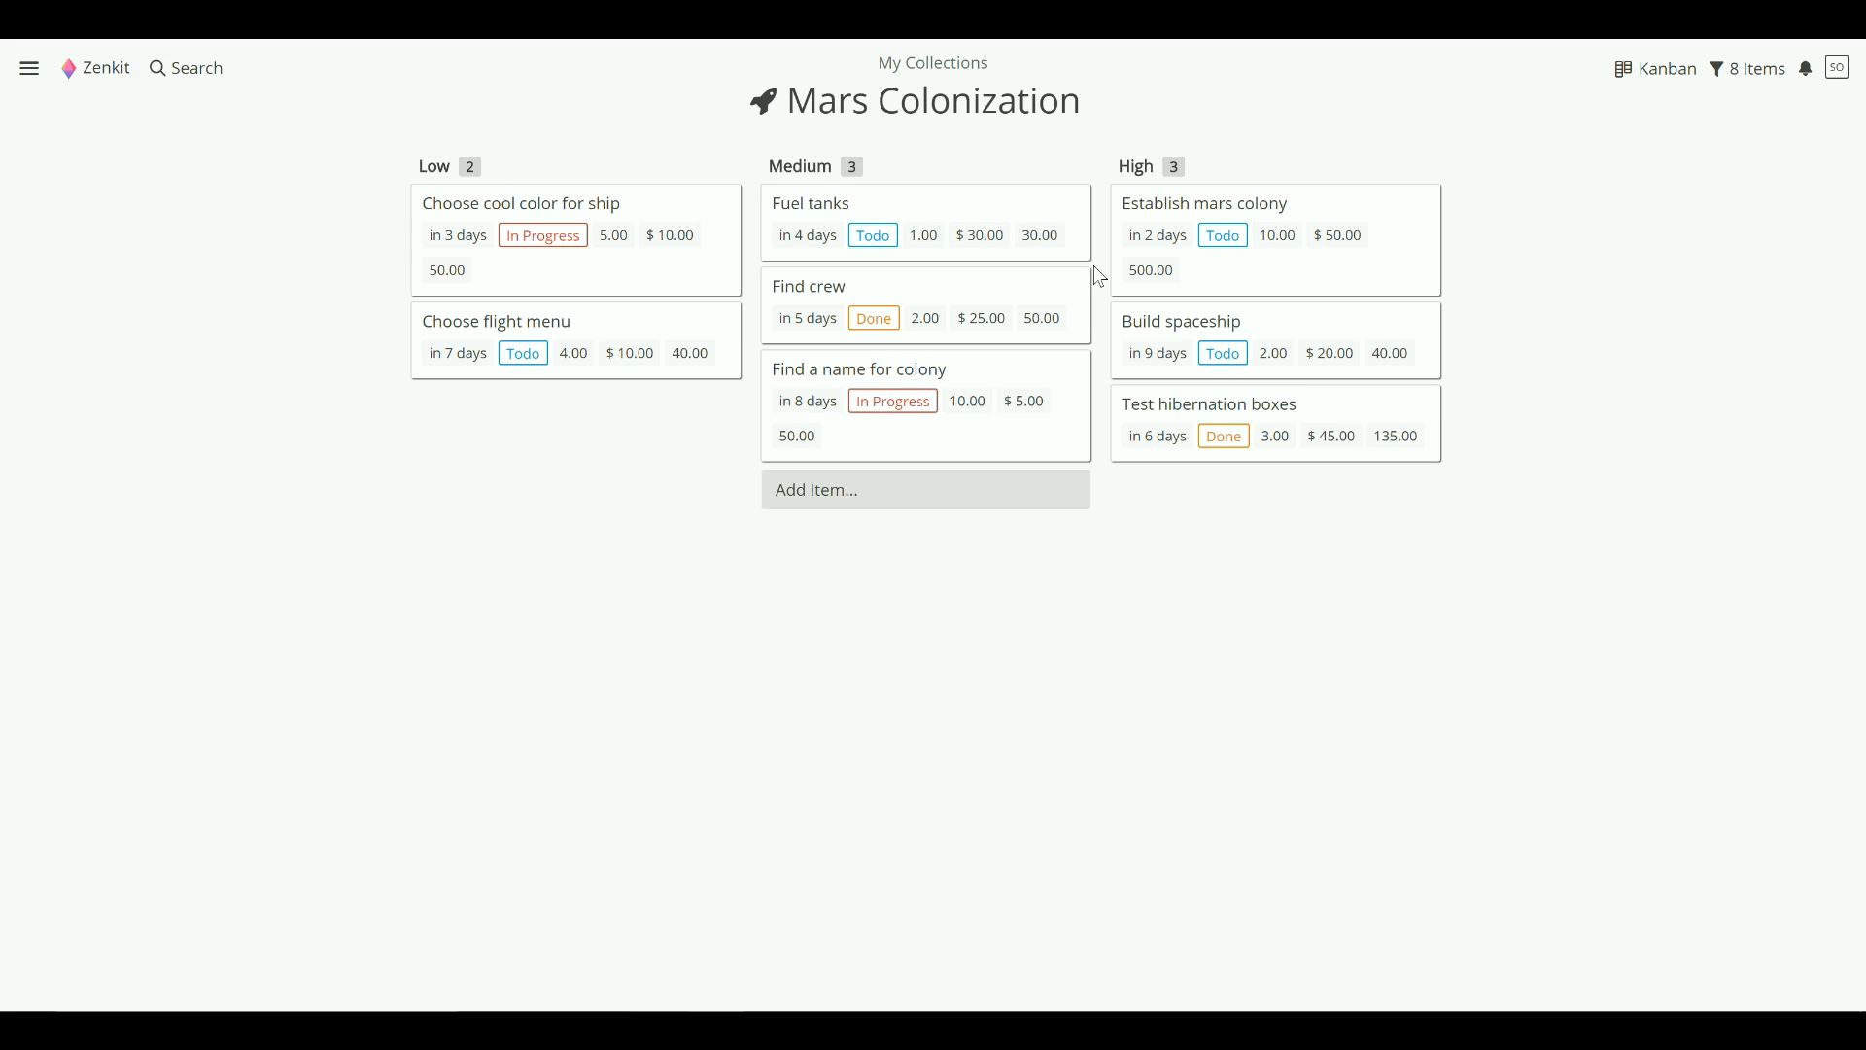
pyautogui.moveTo(1202, 257)
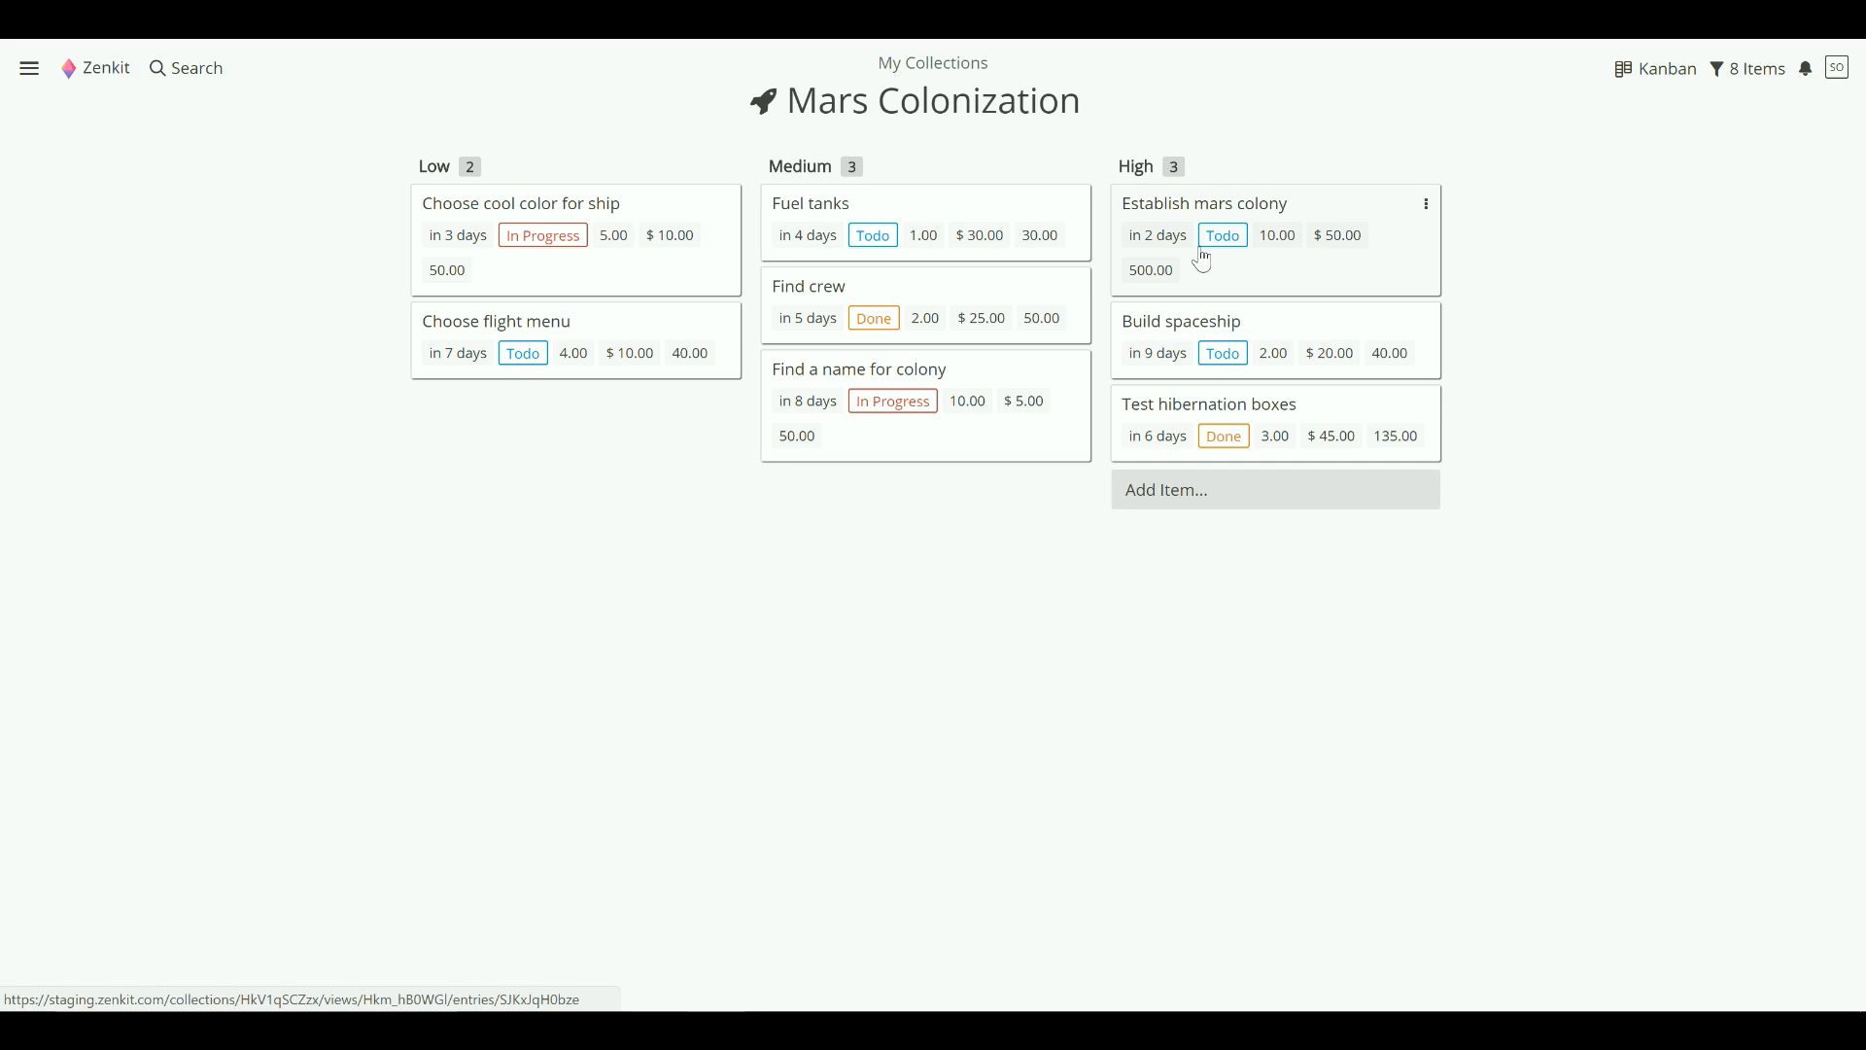
pyautogui.moveTo(1221, 234)
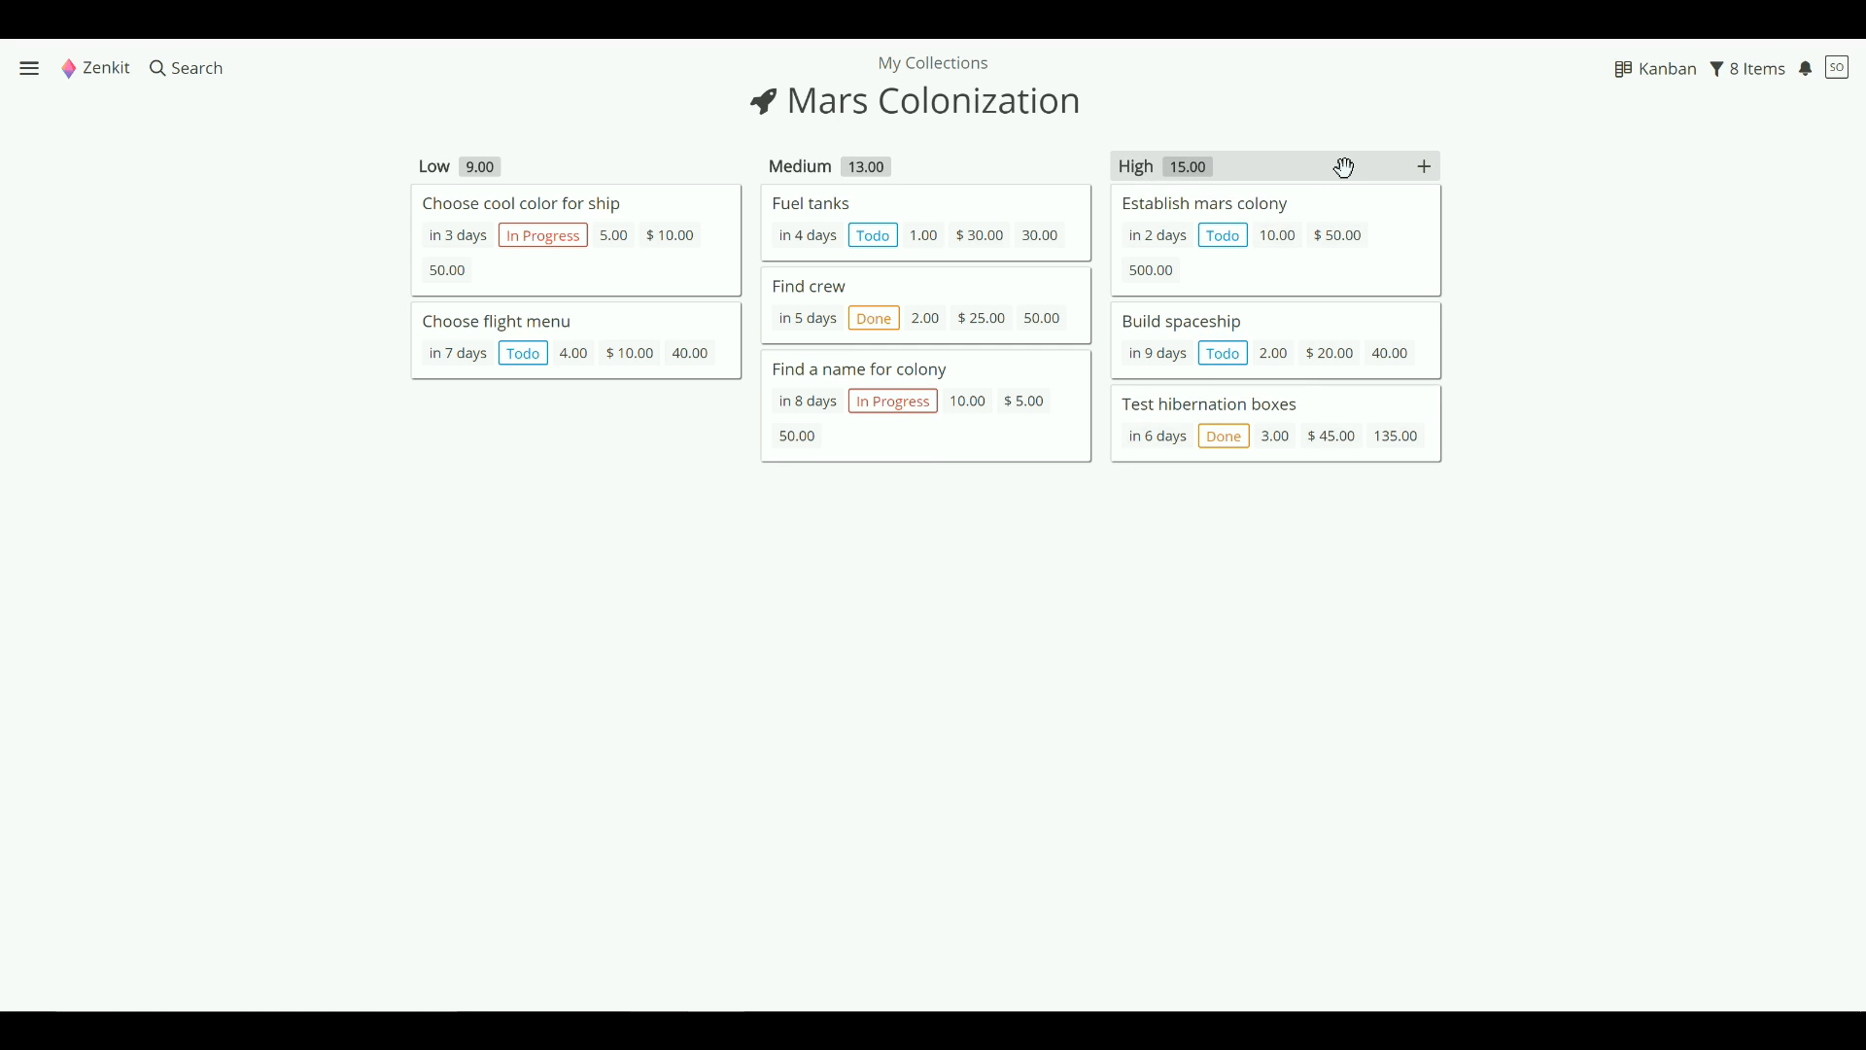
# - Set the Kanban view's Aggregation to None so columns show no totals
pyautogui.click(1665, 68)
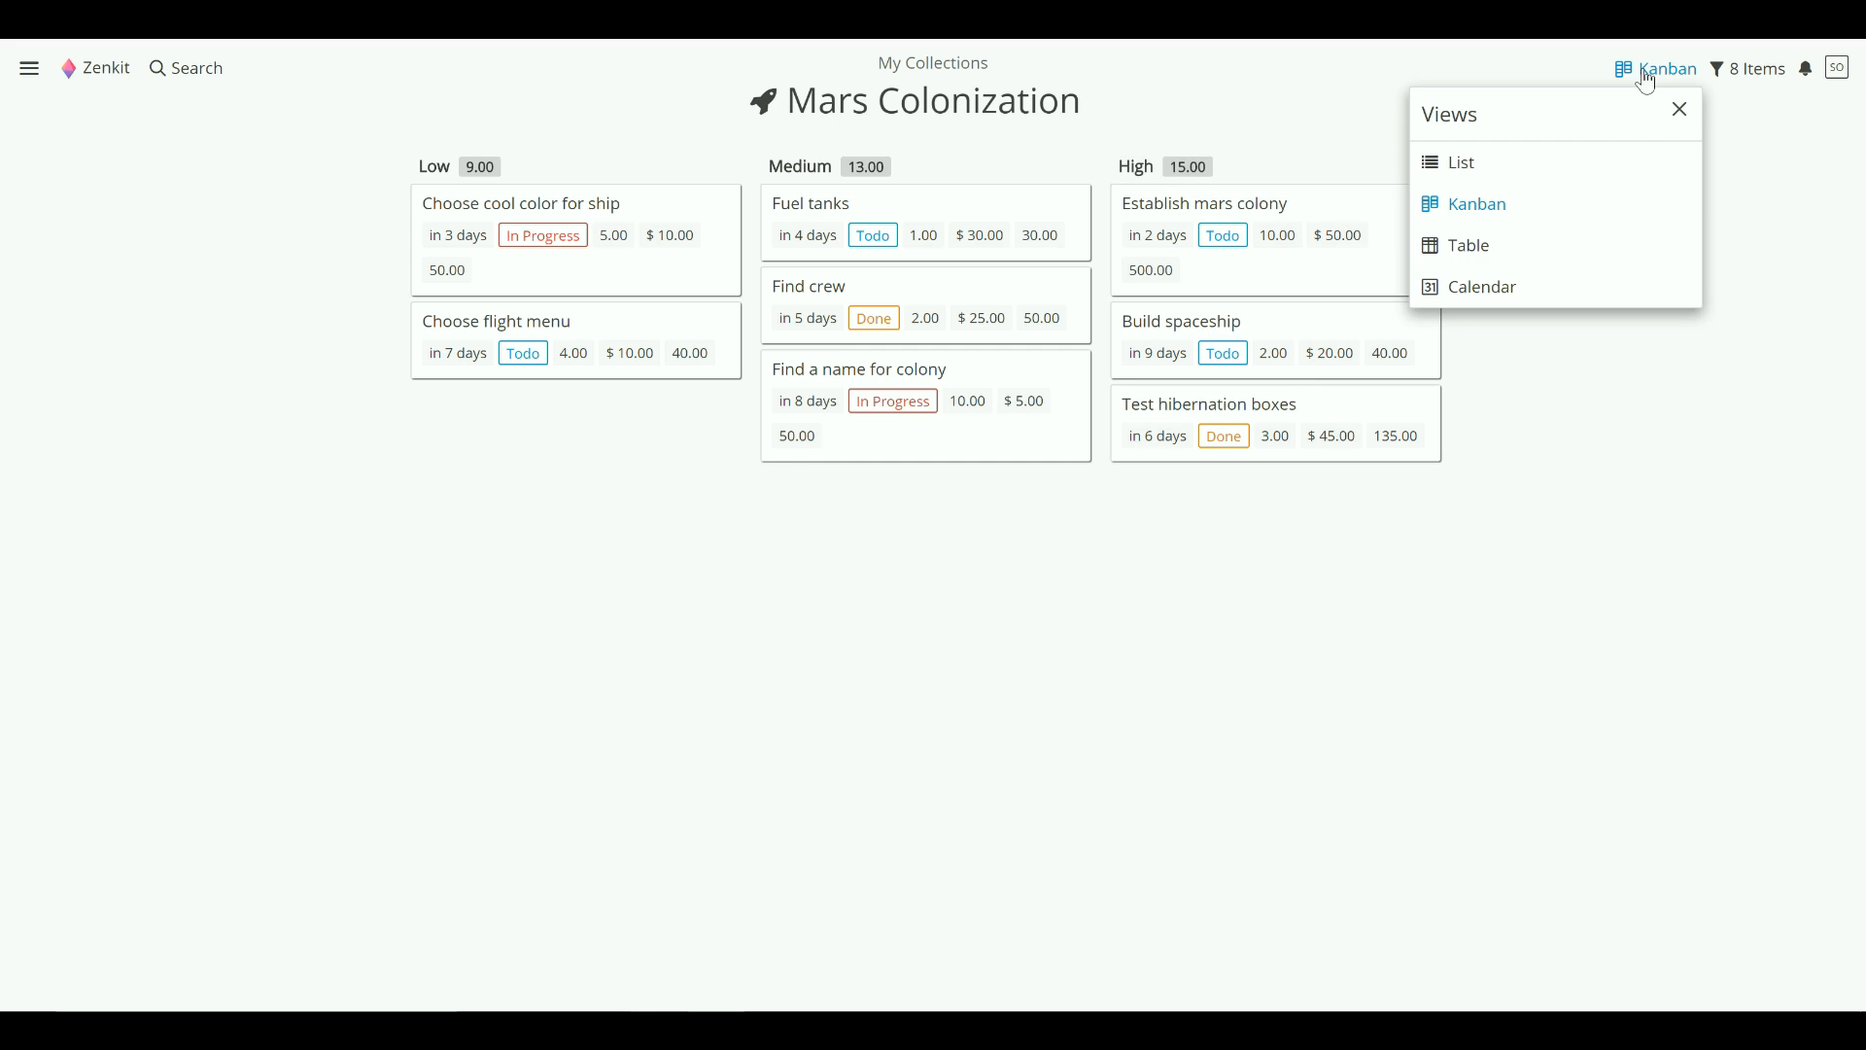
pyautogui.click(1475, 203)
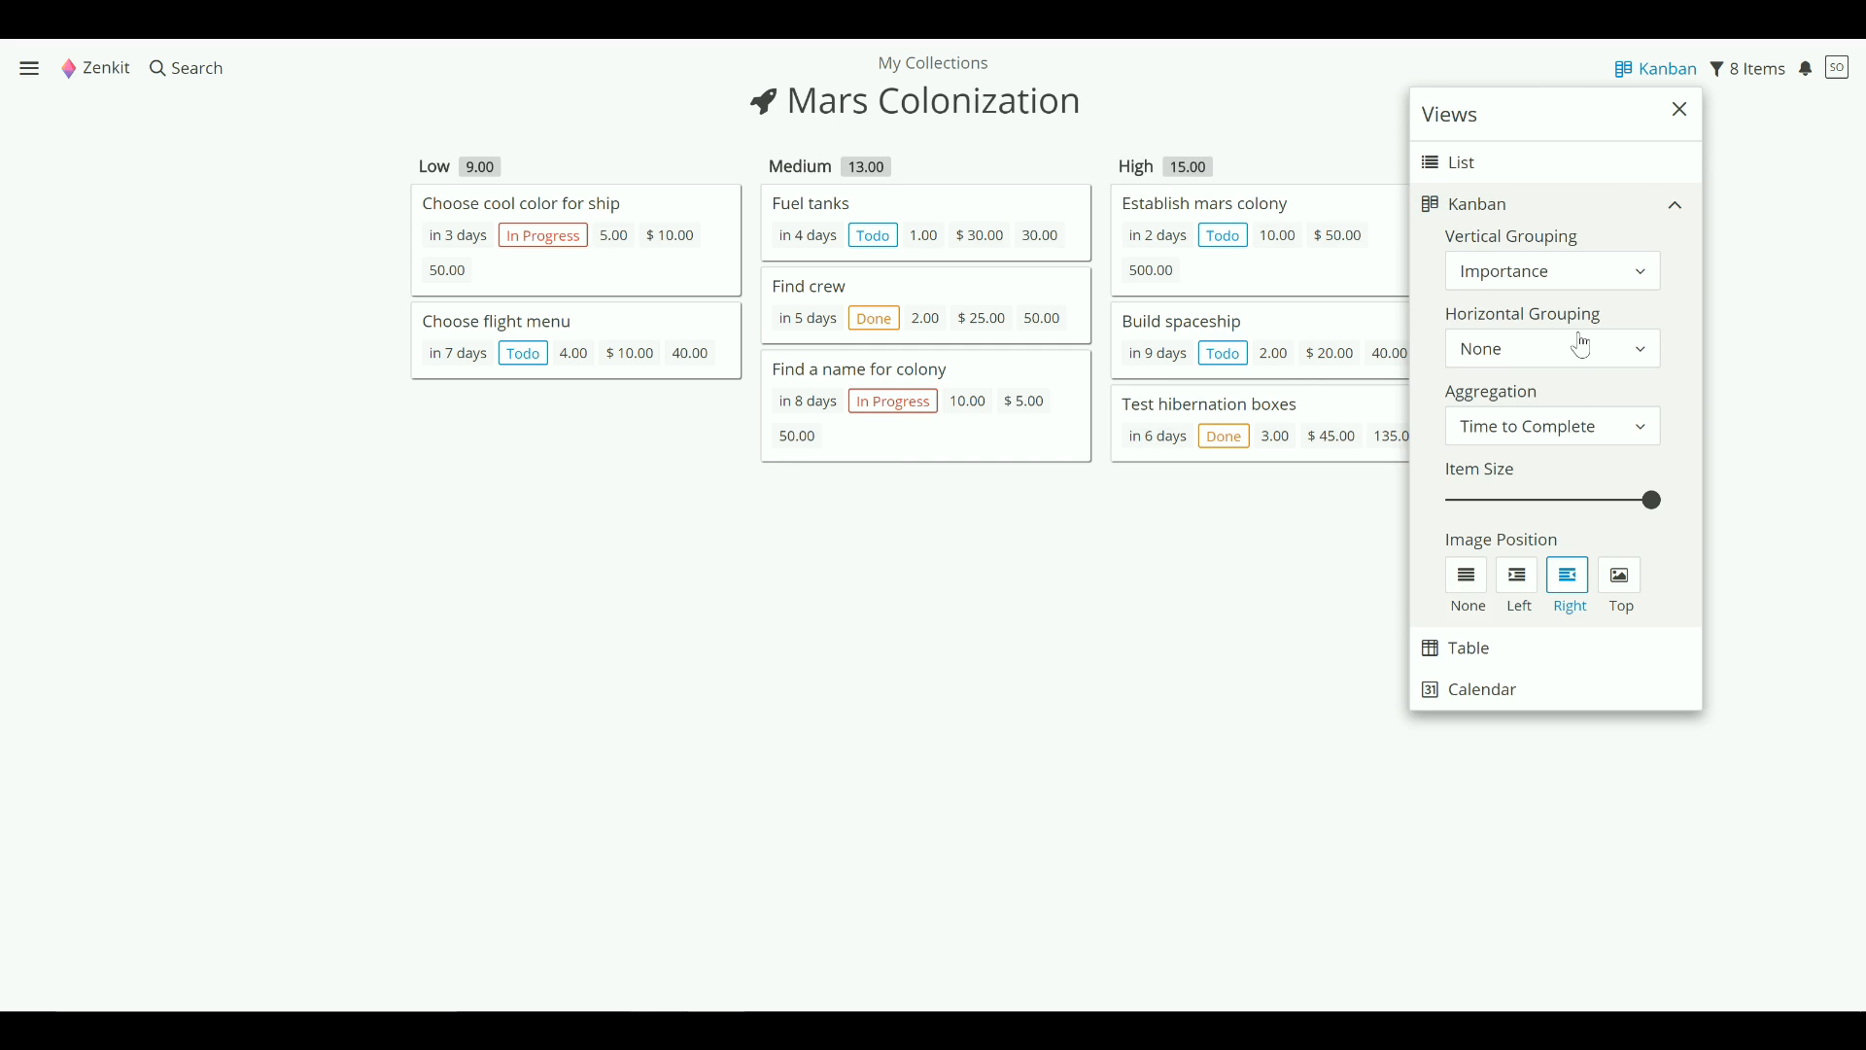
pyautogui.click(1551, 426)
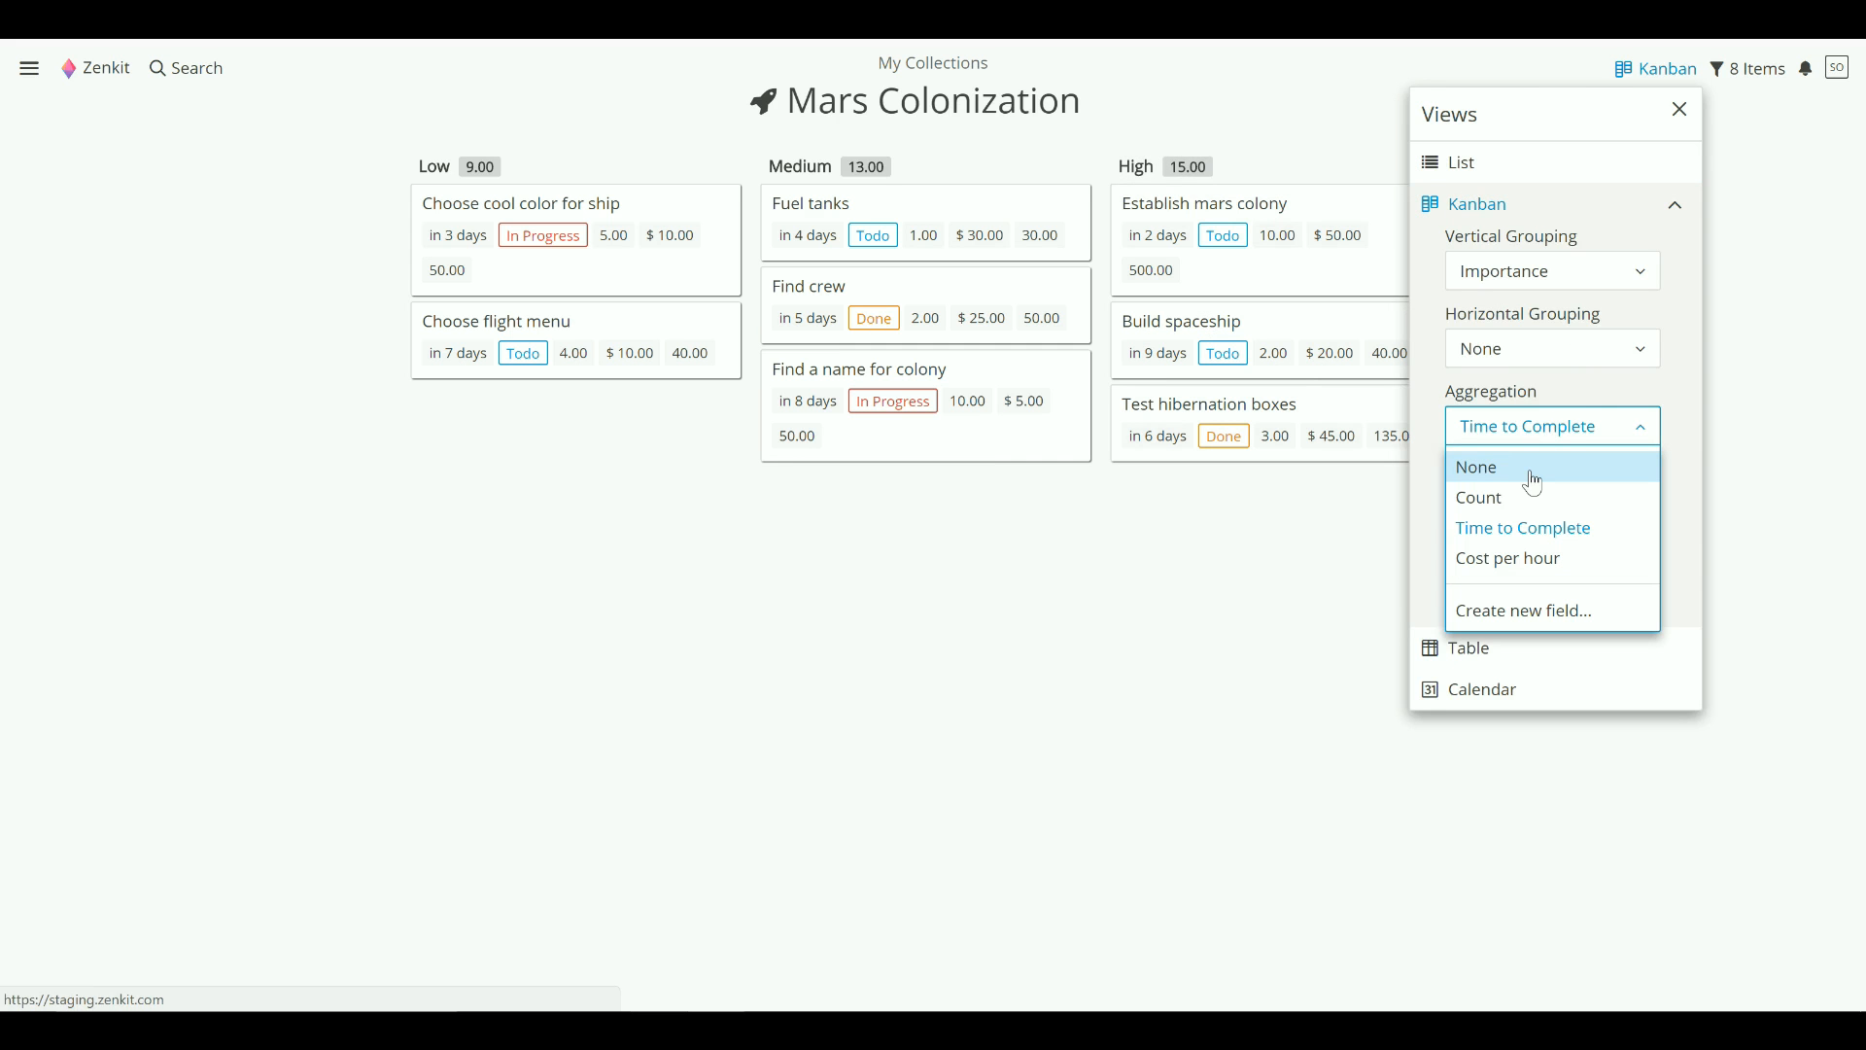
pyautogui.click(1475, 465)
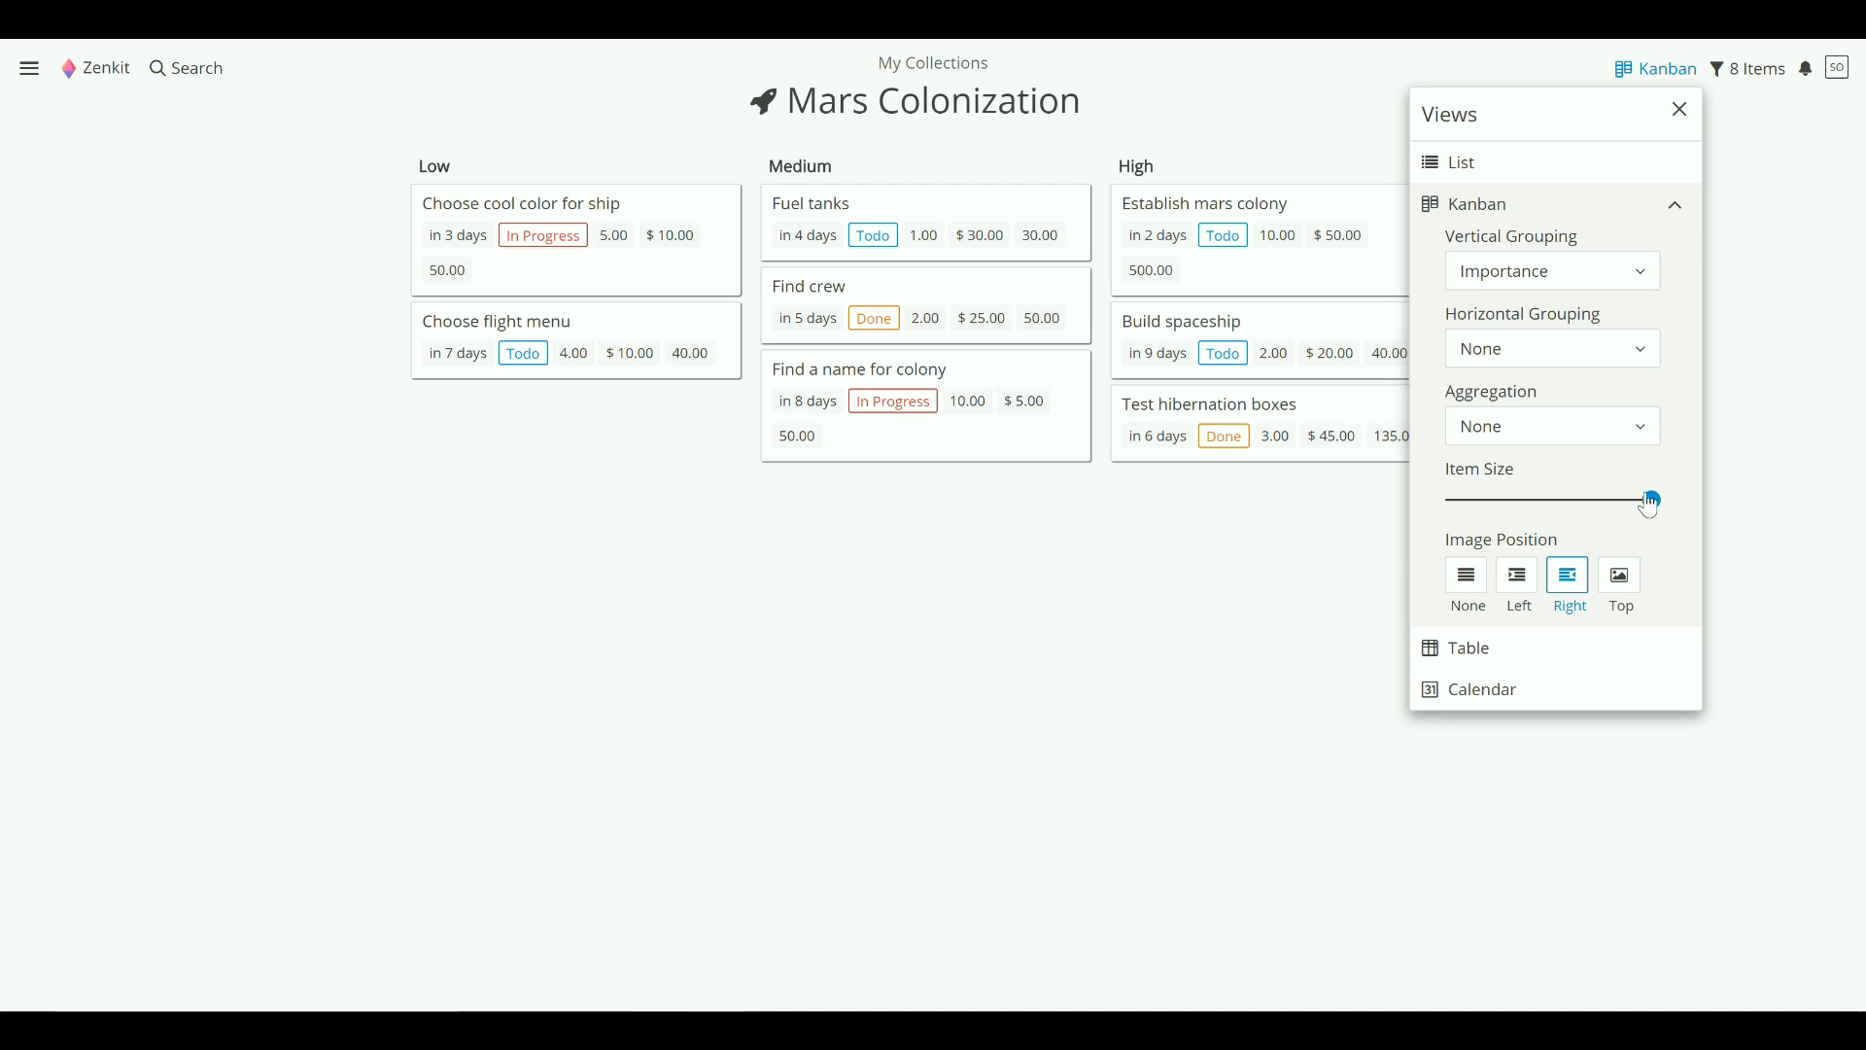
# - Drag the Item Size slider fully left so cards show titles only
pyautogui.moveTo(1649, 499); pyautogui.dragTo(1618, 499)
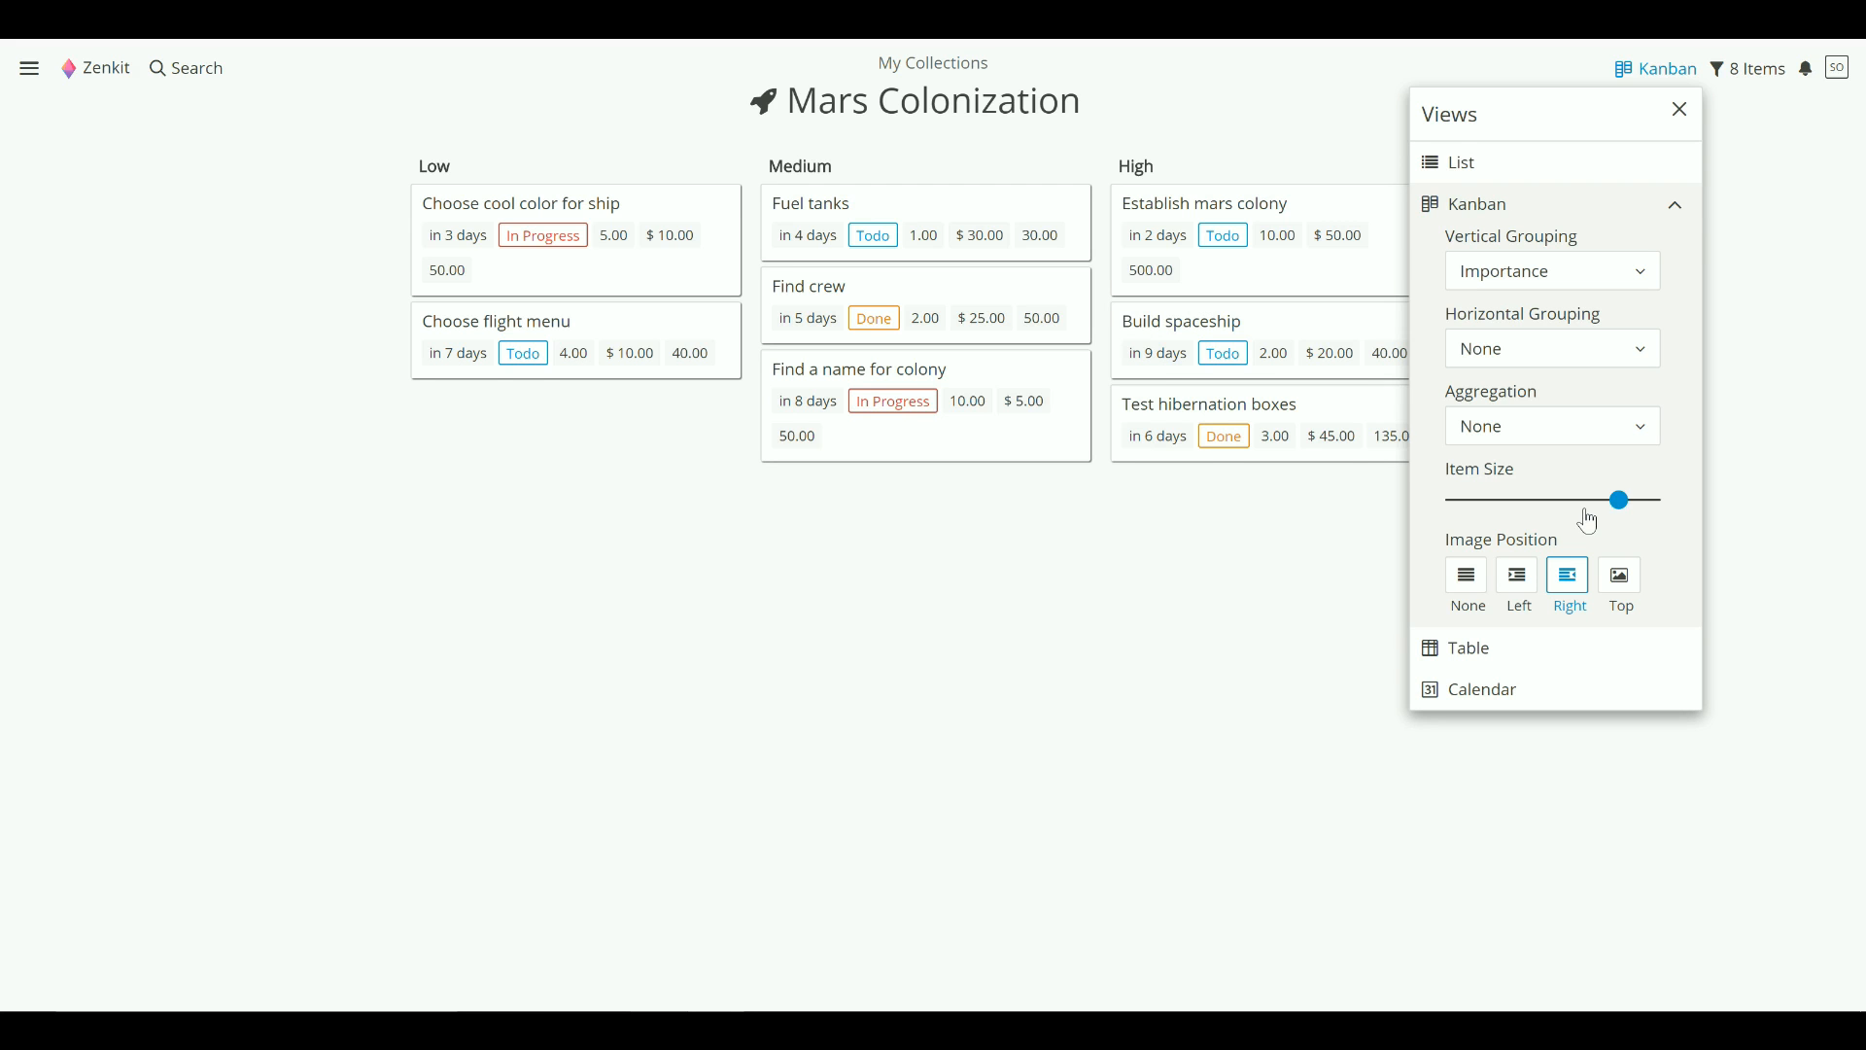
pyautogui.moveTo(1617, 498); pyautogui.dragTo(1451, 499)
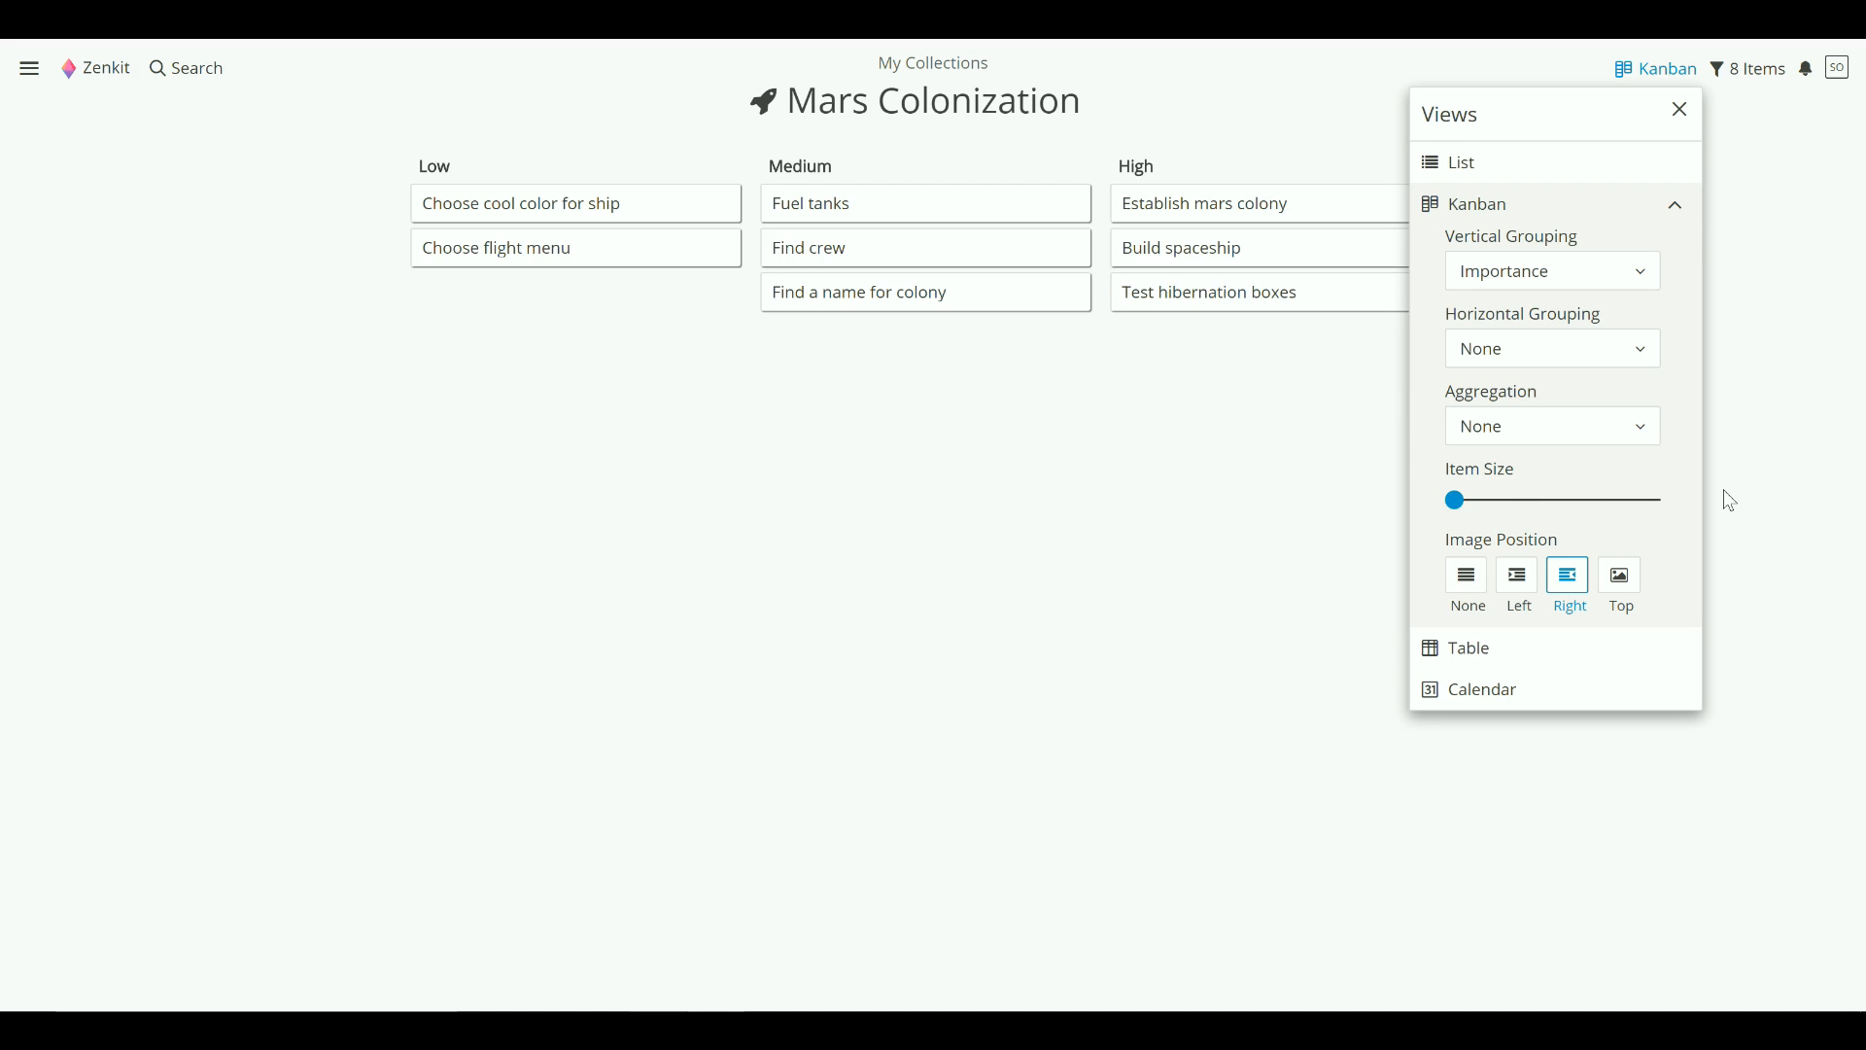